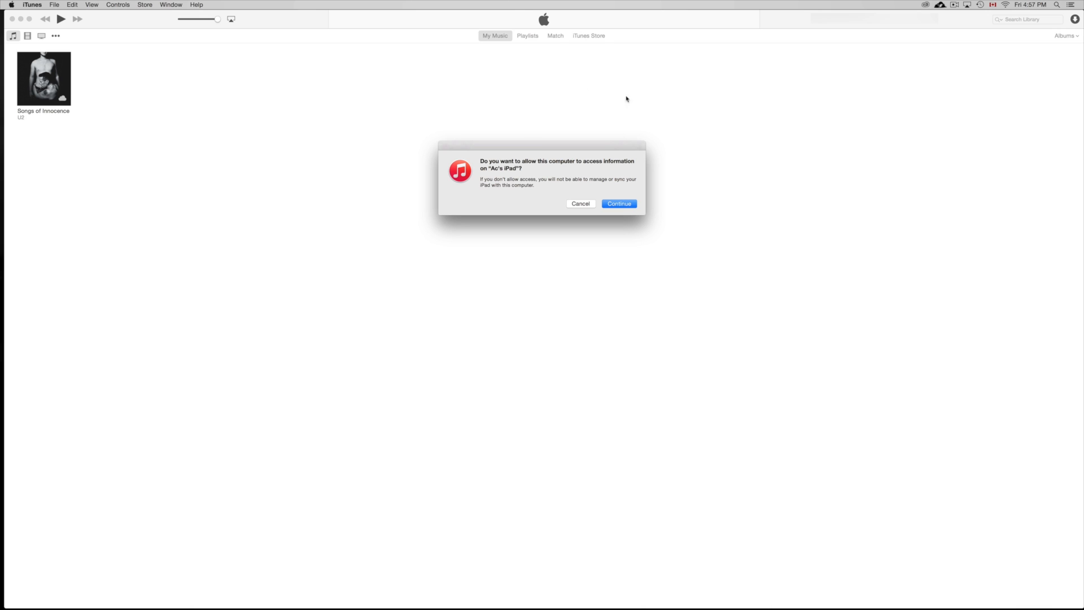
mouse_move(614, 116)
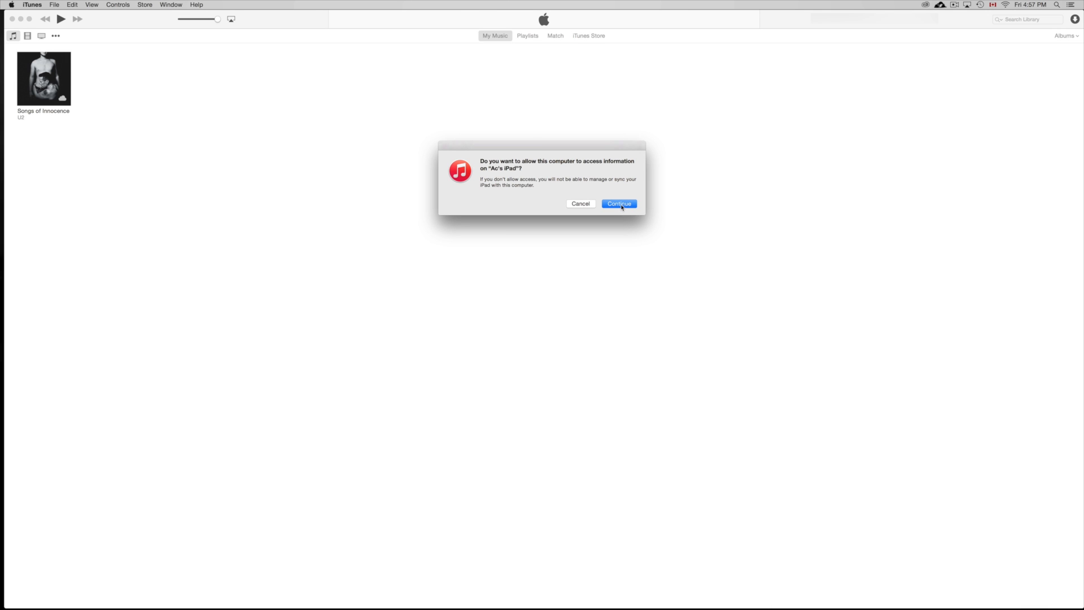
Accept the iTunes prompt so this computer can access the connected iPad
left_click(619, 203)
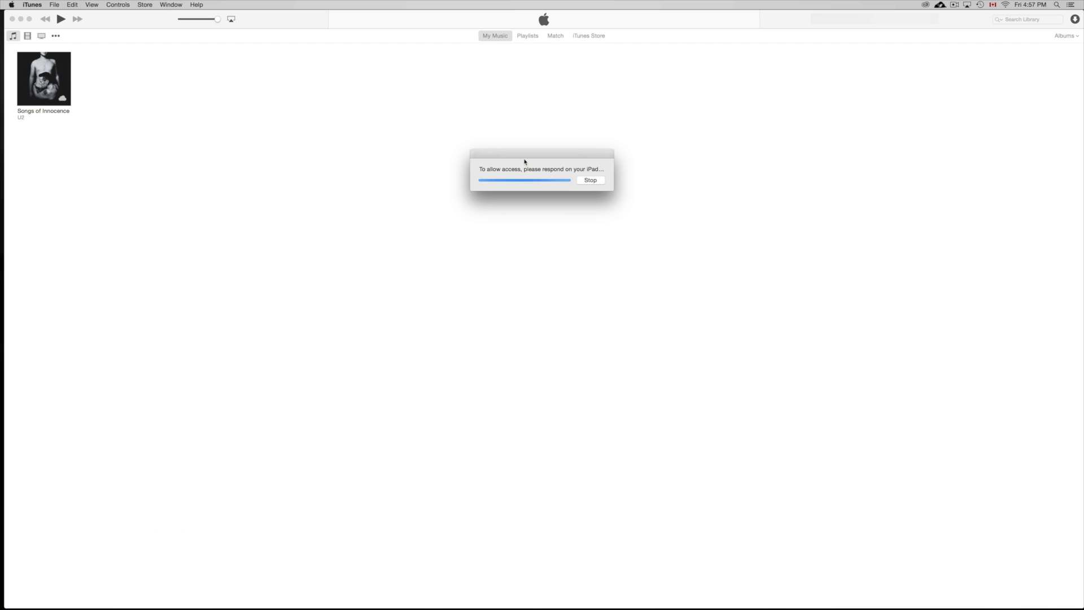
mouse_move(531, 157)
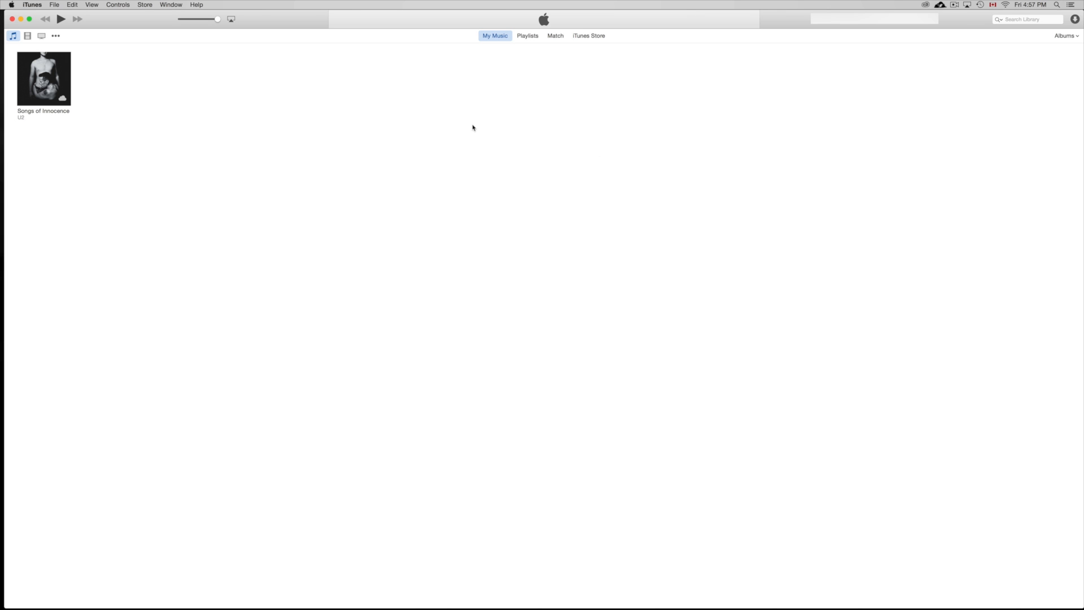
left_click(76, 36)
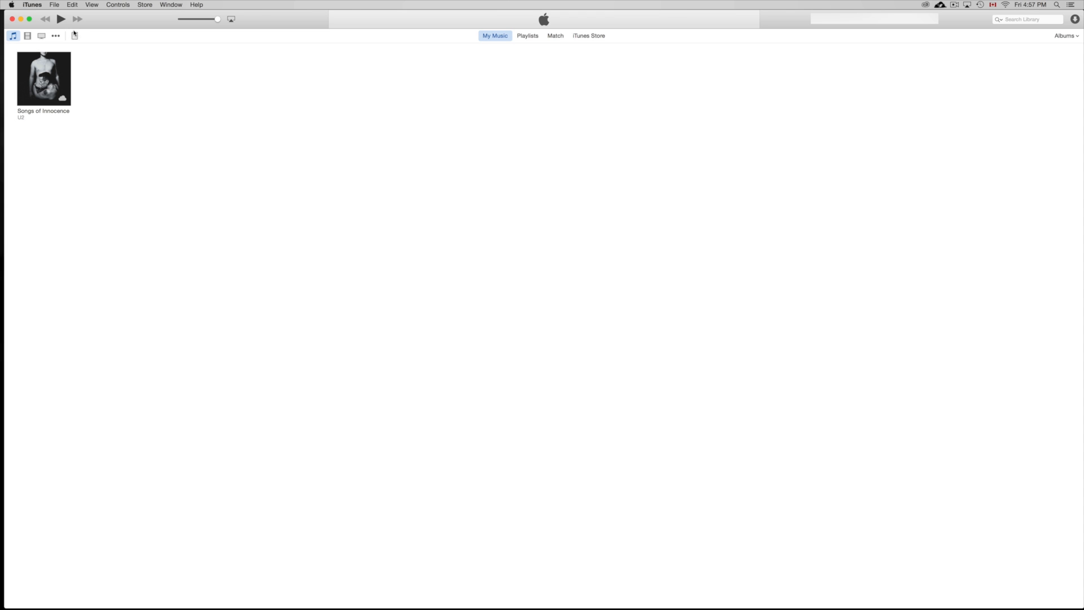
mouse_move(117, 55)
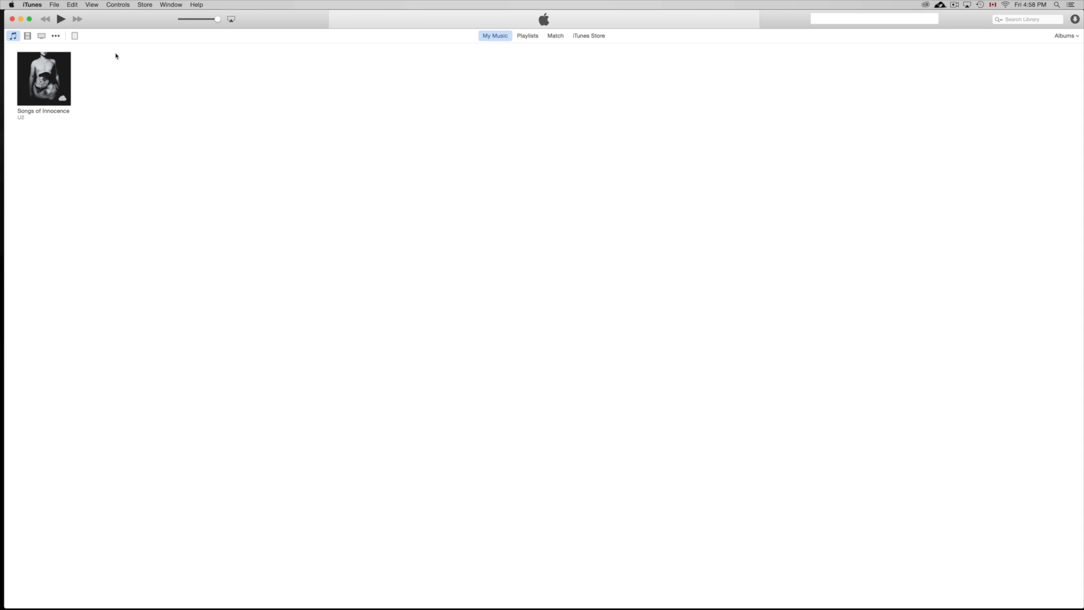
mouse_move(377, 233)
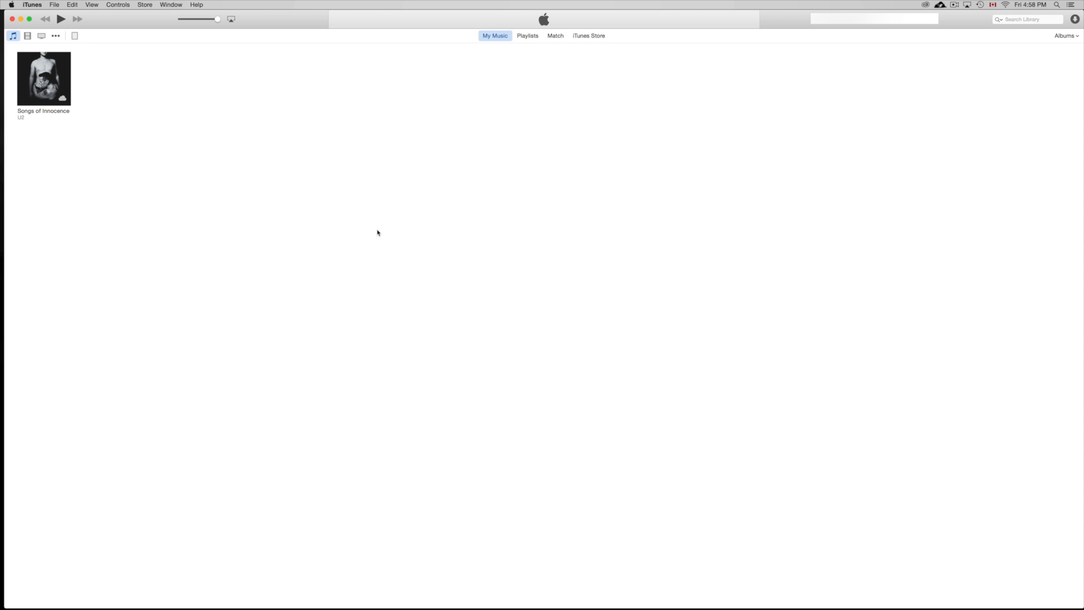
mouse_move(472, 326)
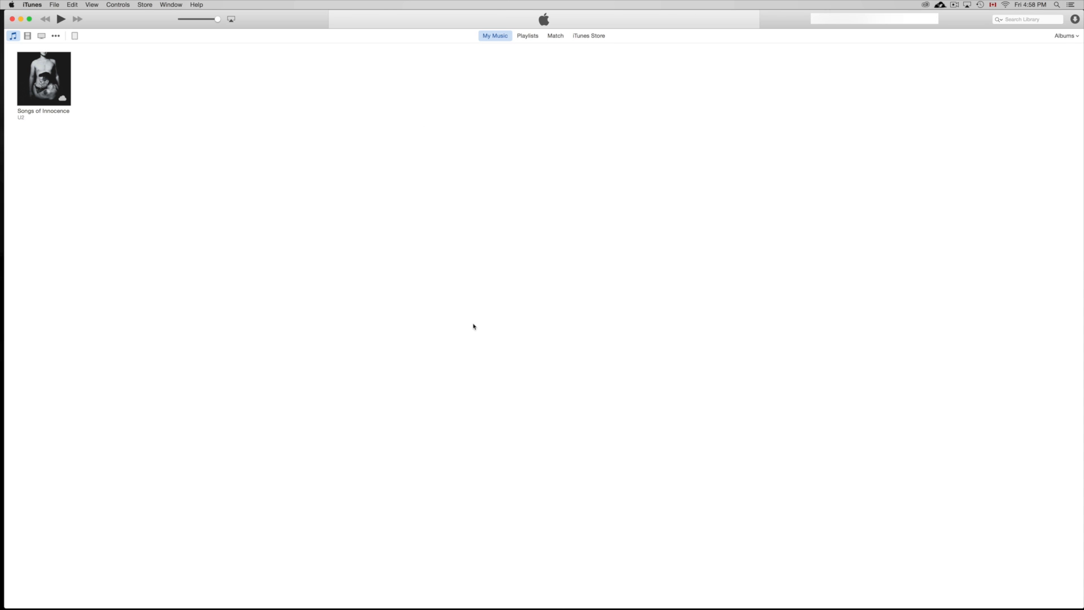
mouse_move(485, 168)
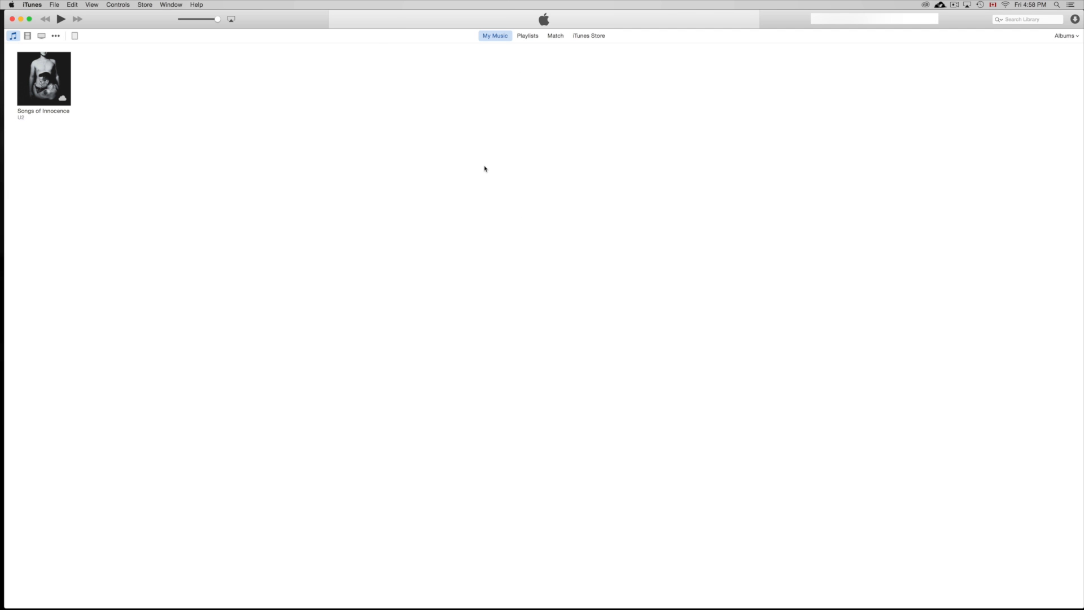
mouse_move(445, 141)
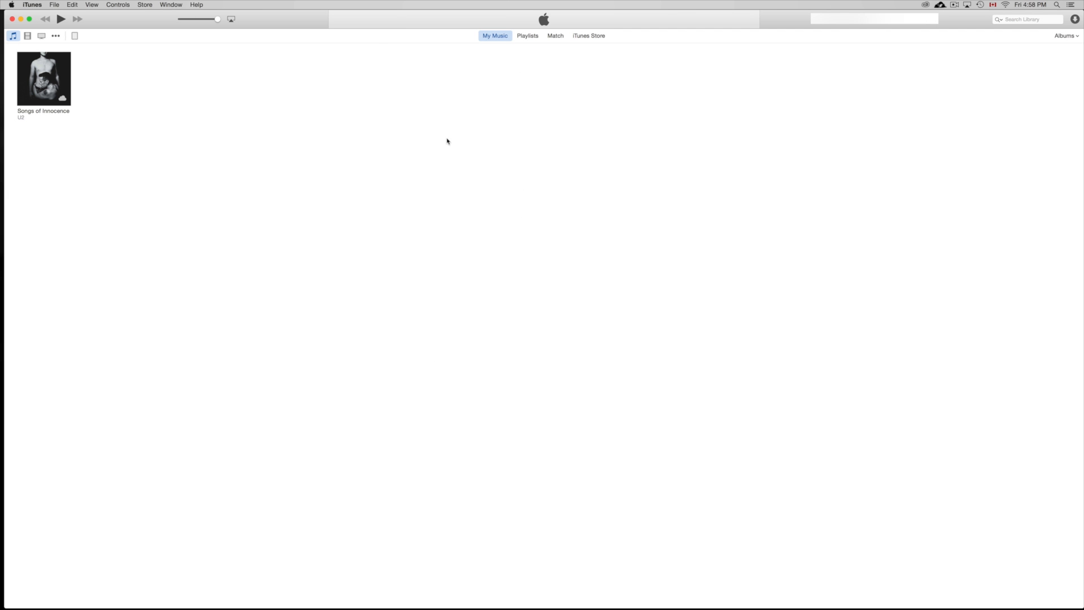
mouse_move(544, 196)
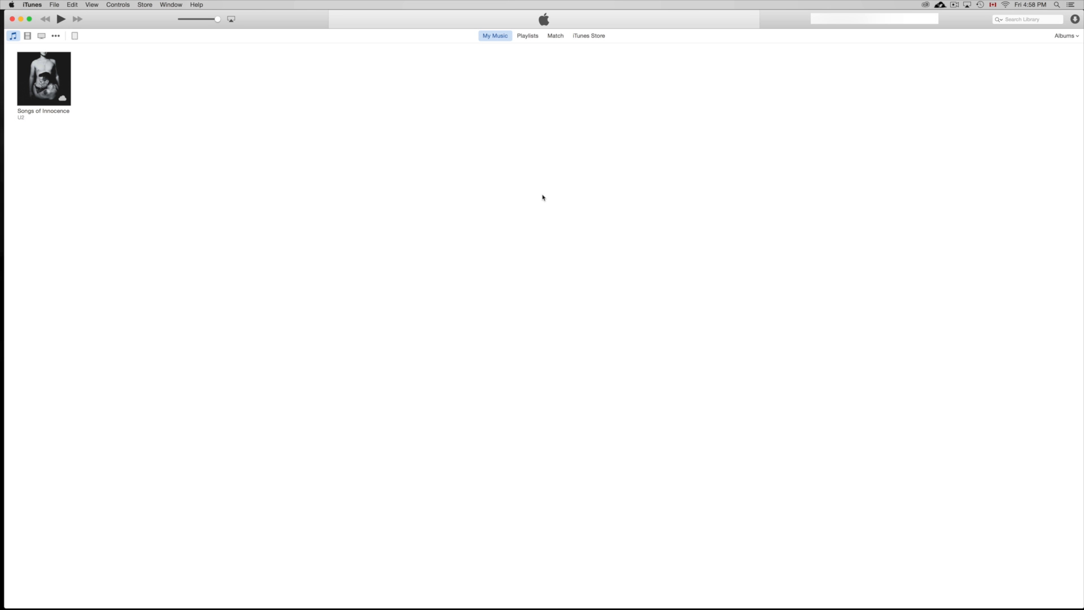
mouse_move(526, 194)
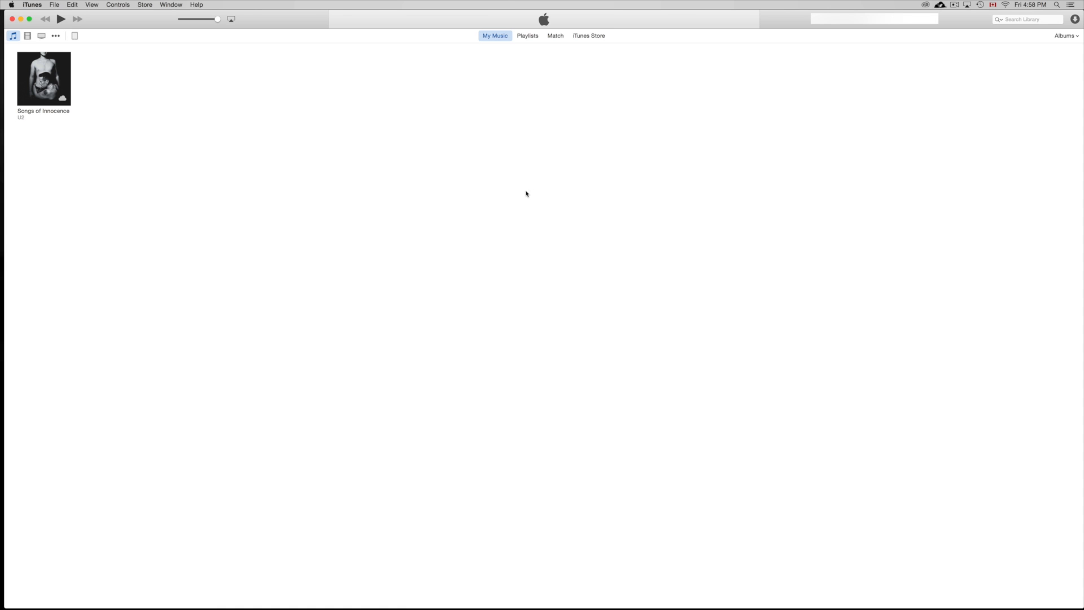
mouse_move(490, 190)
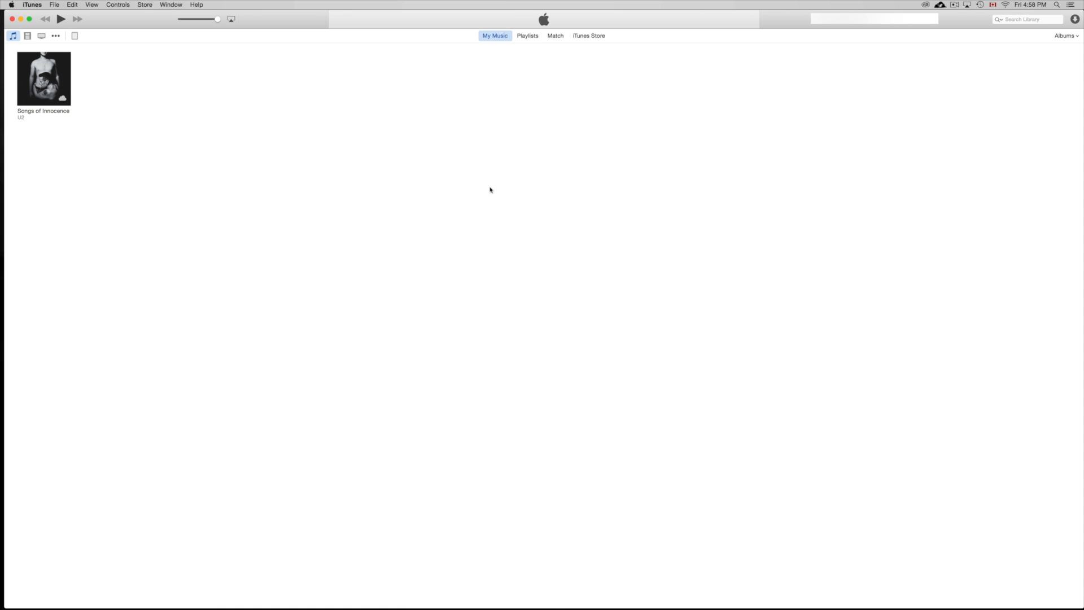
mouse_move(570, 186)
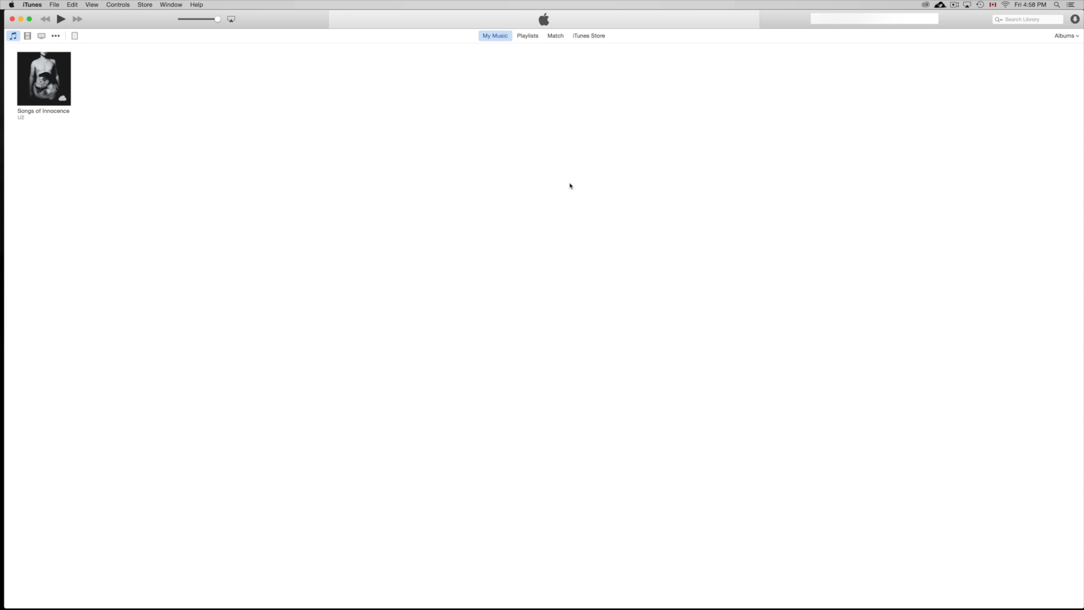
mouse_move(77, 45)
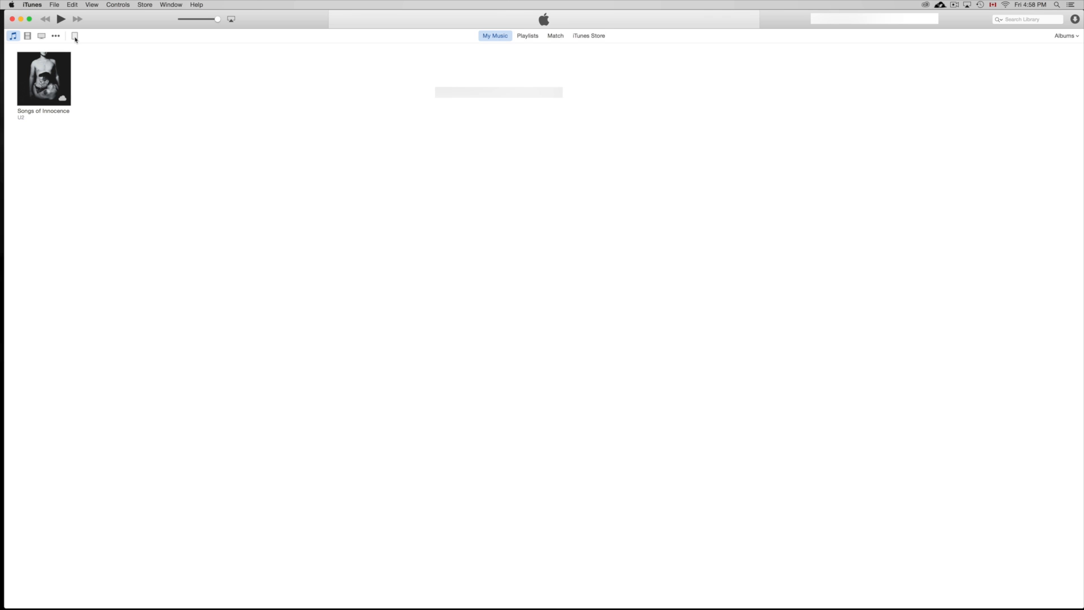
On the iPad's Summary page, switch Automatically Back Up from iCloud to This computer
left_click(75, 35)
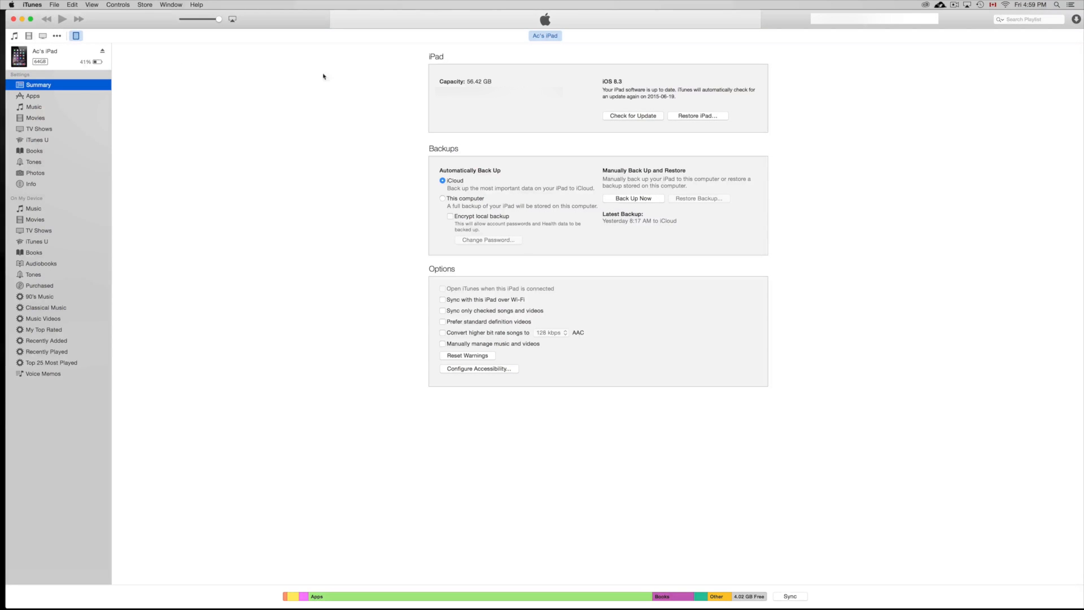
mouse_move(472, 133)
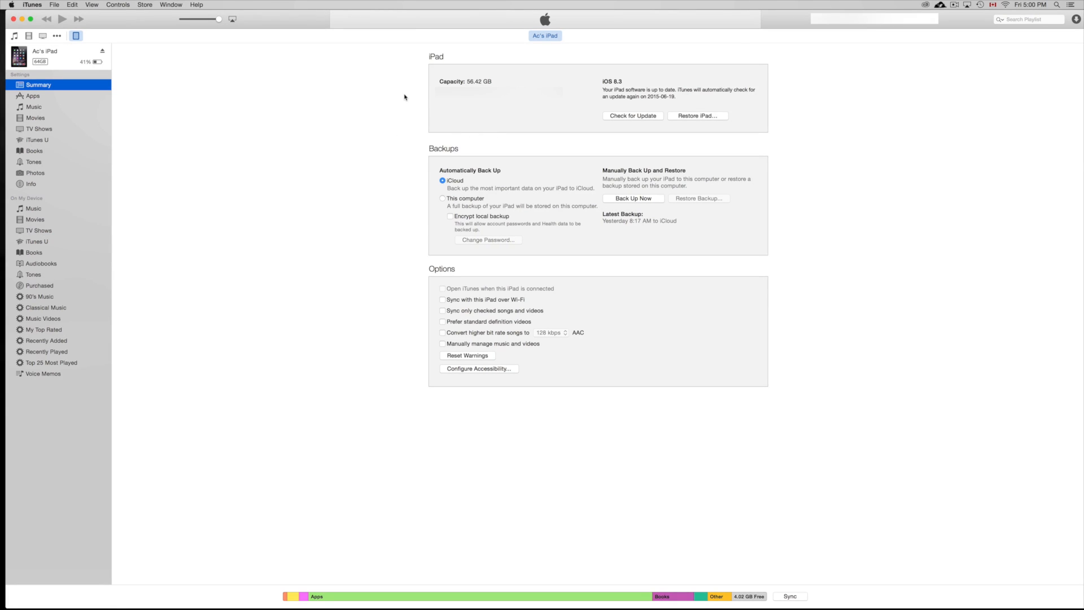
mouse_move(411, 101)
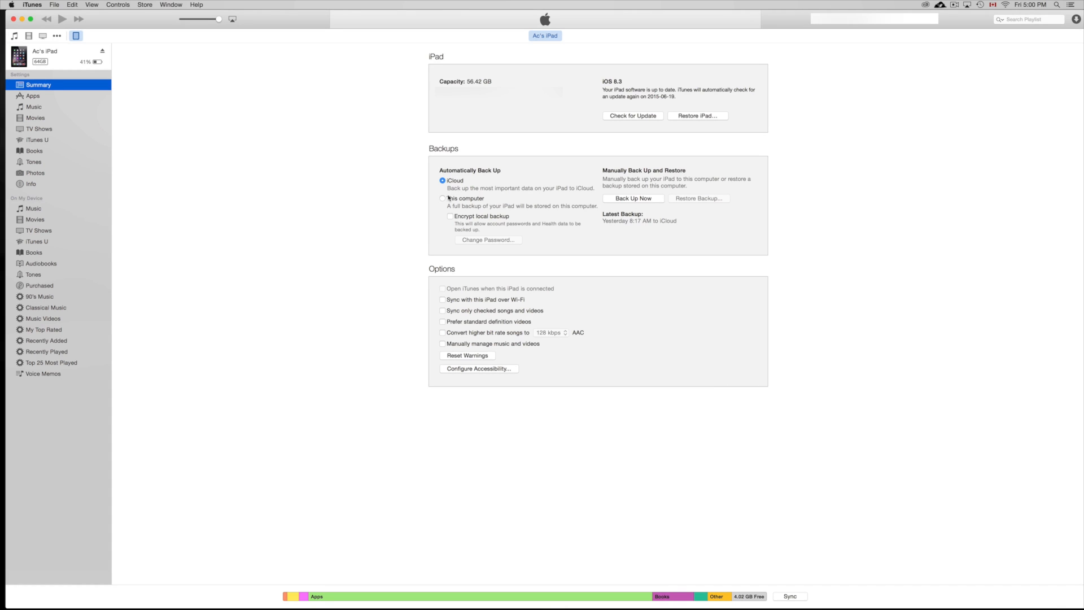
left_click(442, 198)
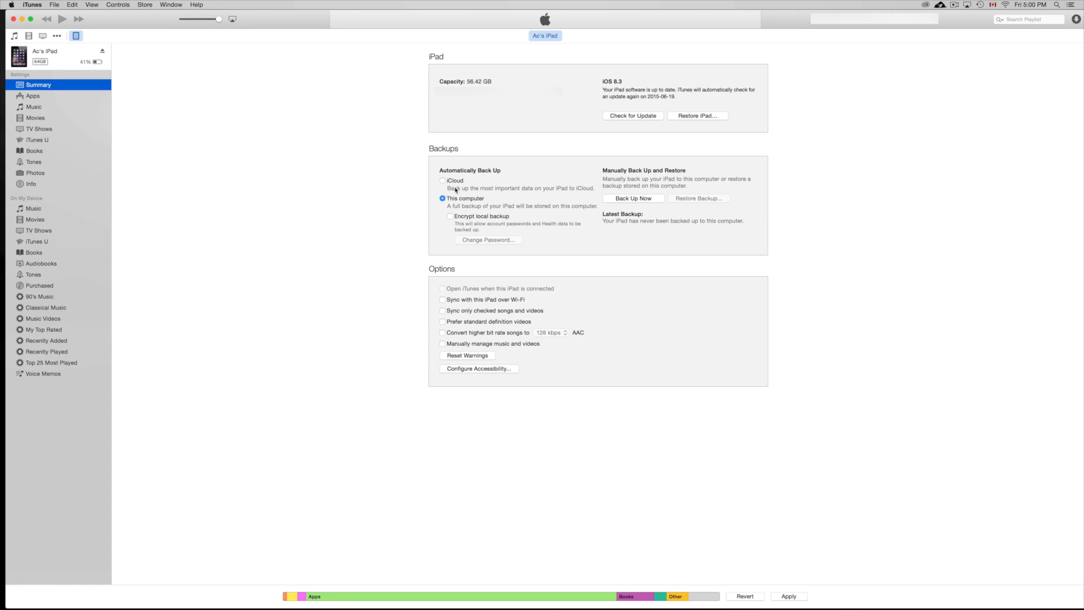
mouse_move(464, 181)
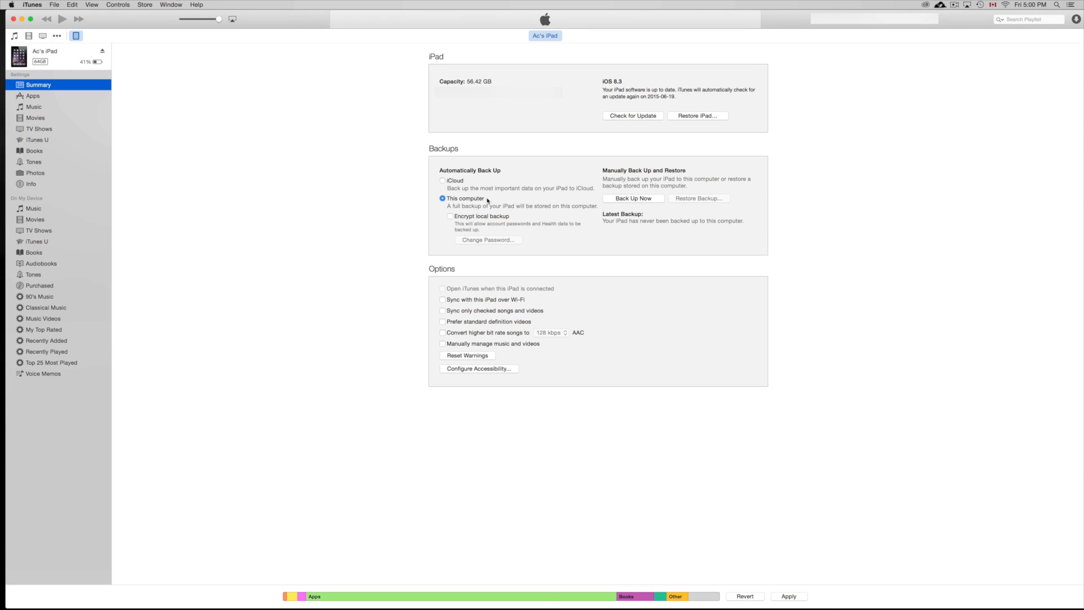
mouse_move(452, 180)
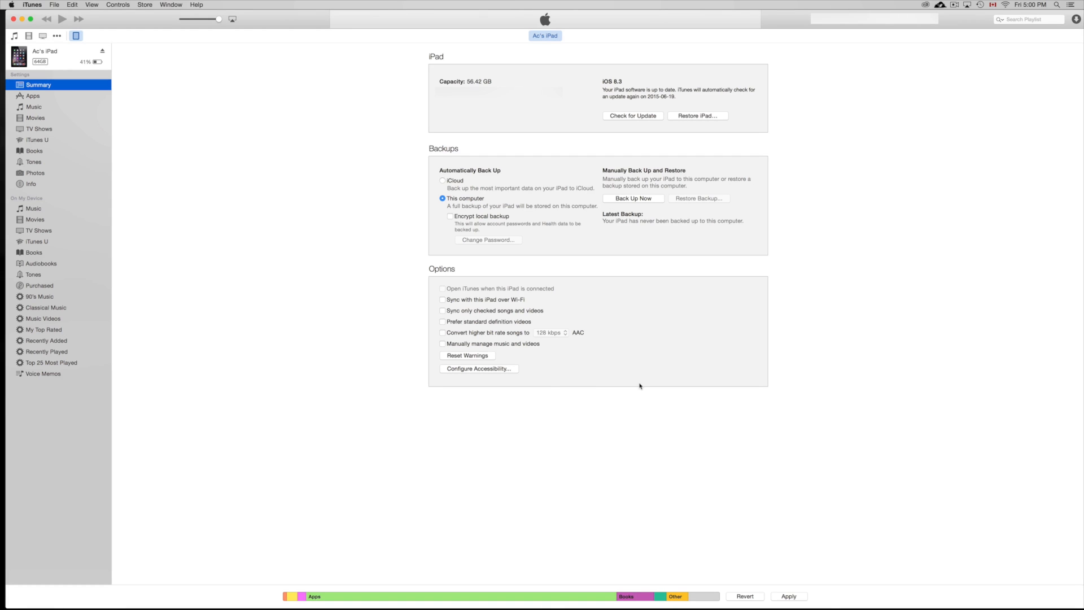
mouse_move(773, 525)
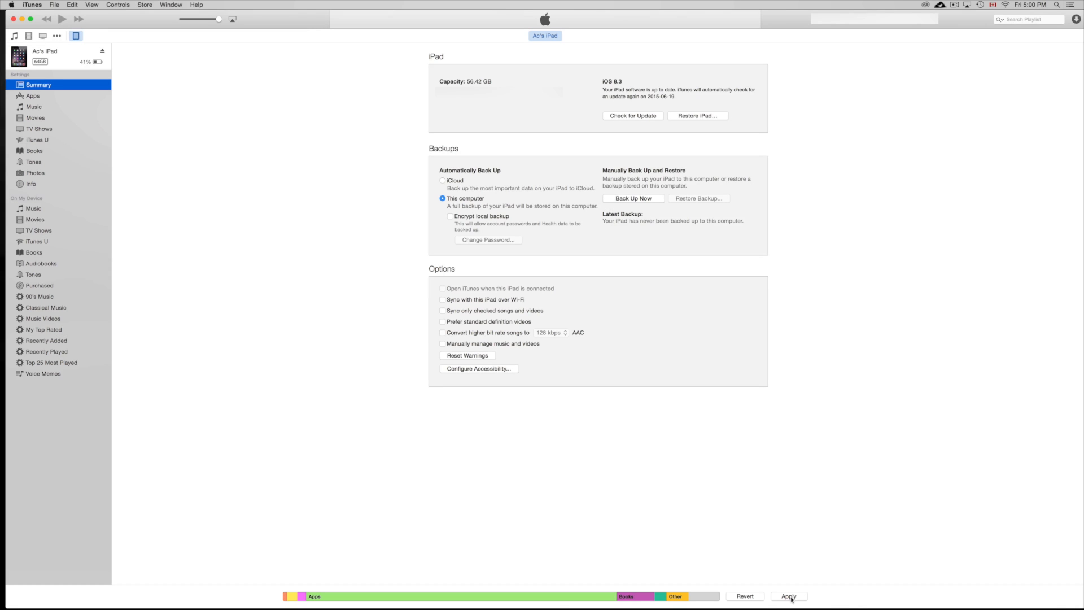
Apply the backup change, accept Erase and Sync, and transfer the iPad's purchased items
left_click(791, 596)
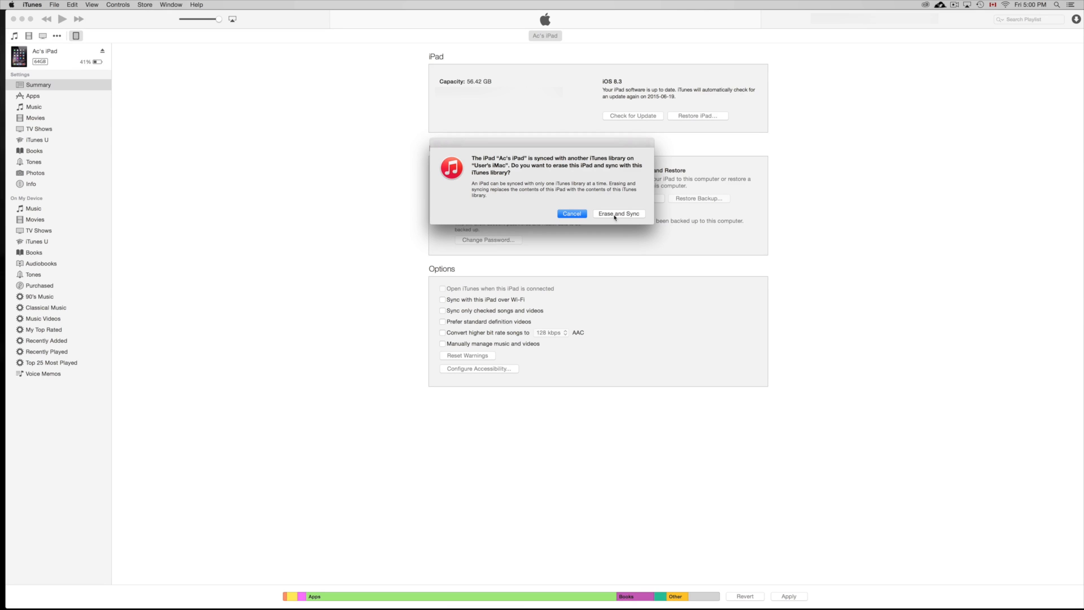
left_click(618, 213)
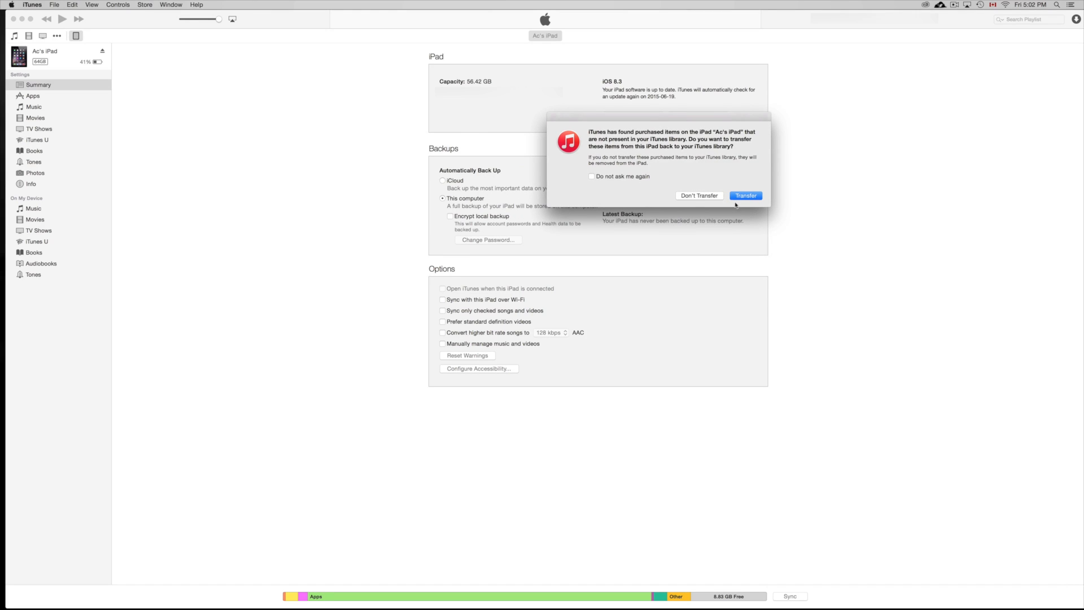
left_click(745, 196)
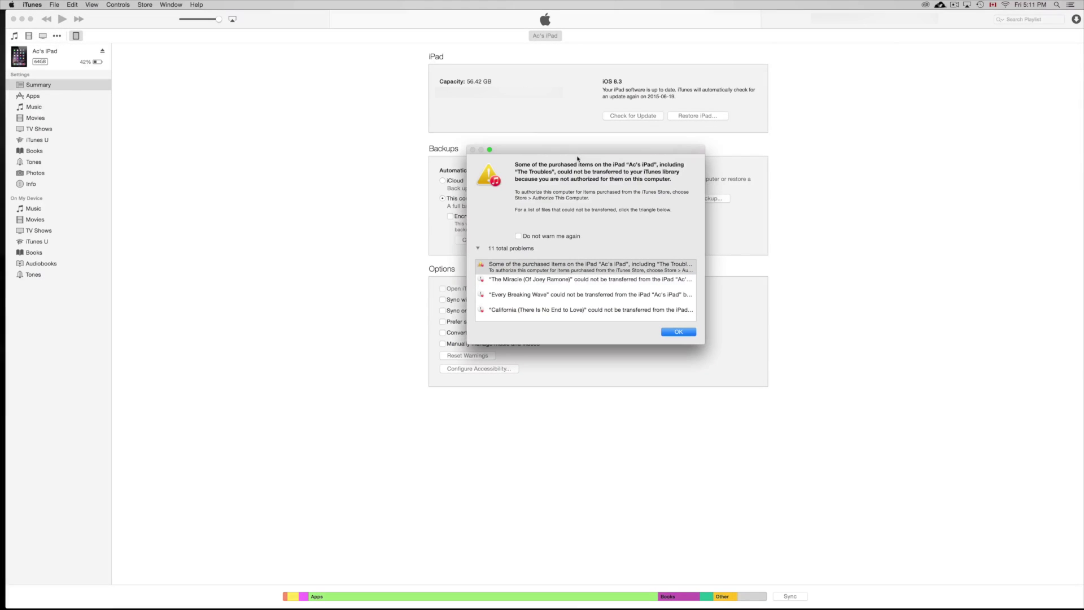
mouse_move(607, 204)
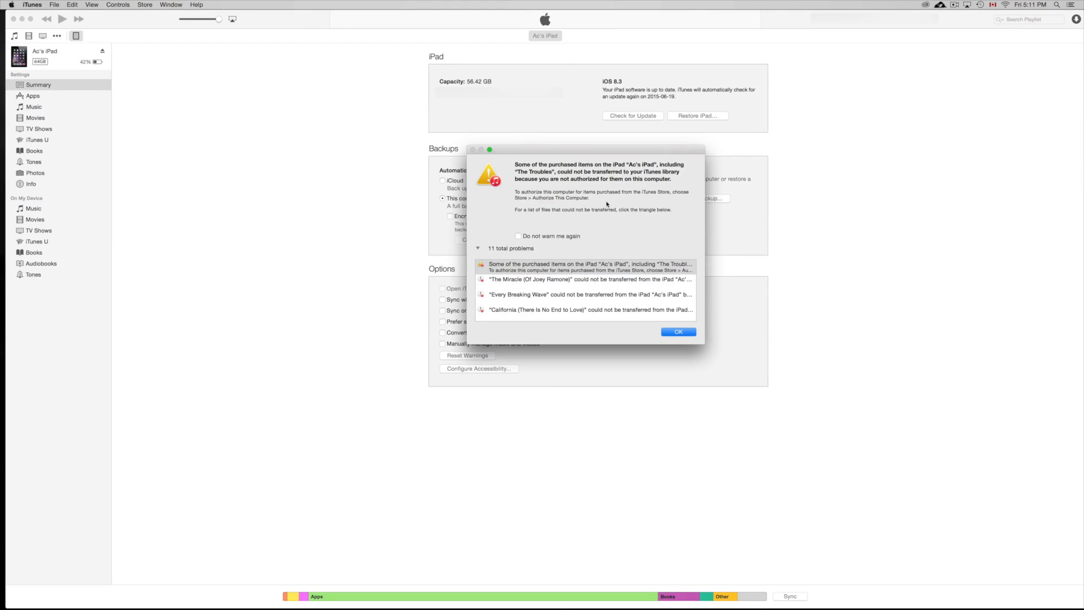
mouse_move(199, 67)
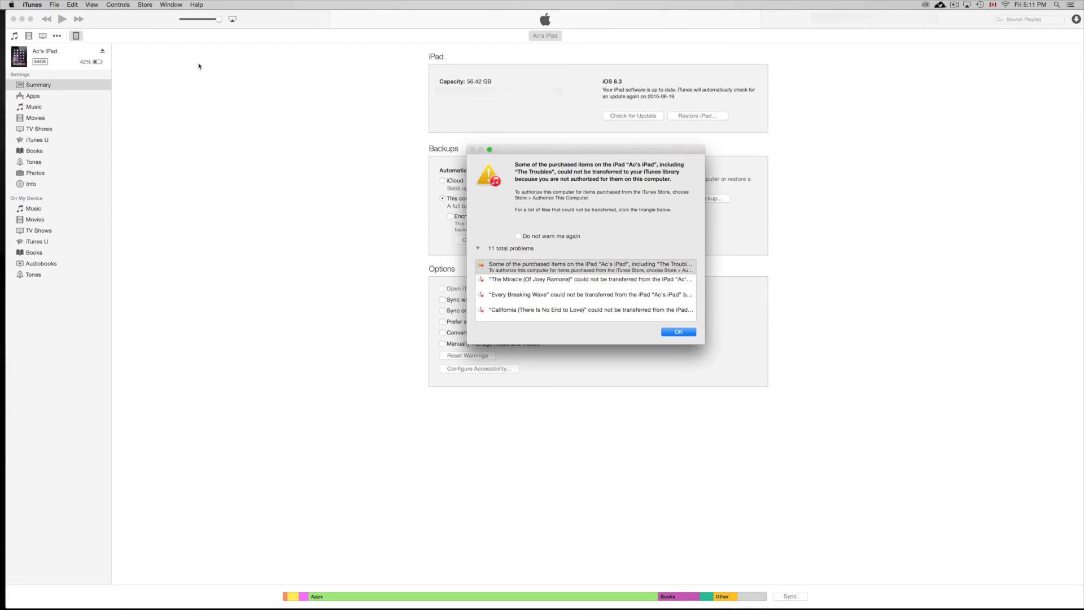
Dismiss the purchases warning, try Authorize This Computer, and close the five-computer limit alert
left_click(678, 331)
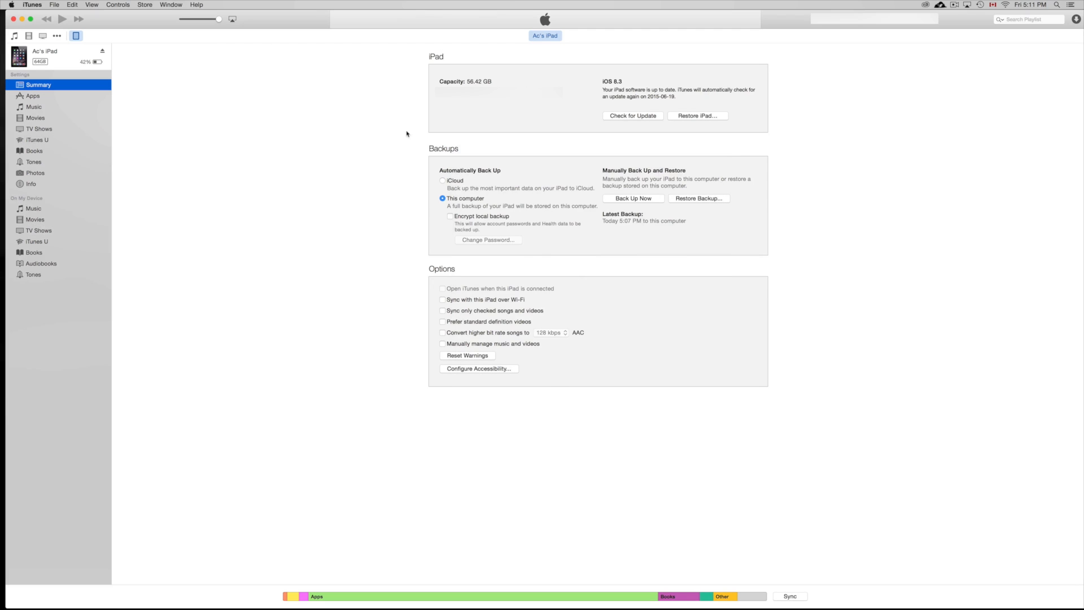
left_click(152, 4)
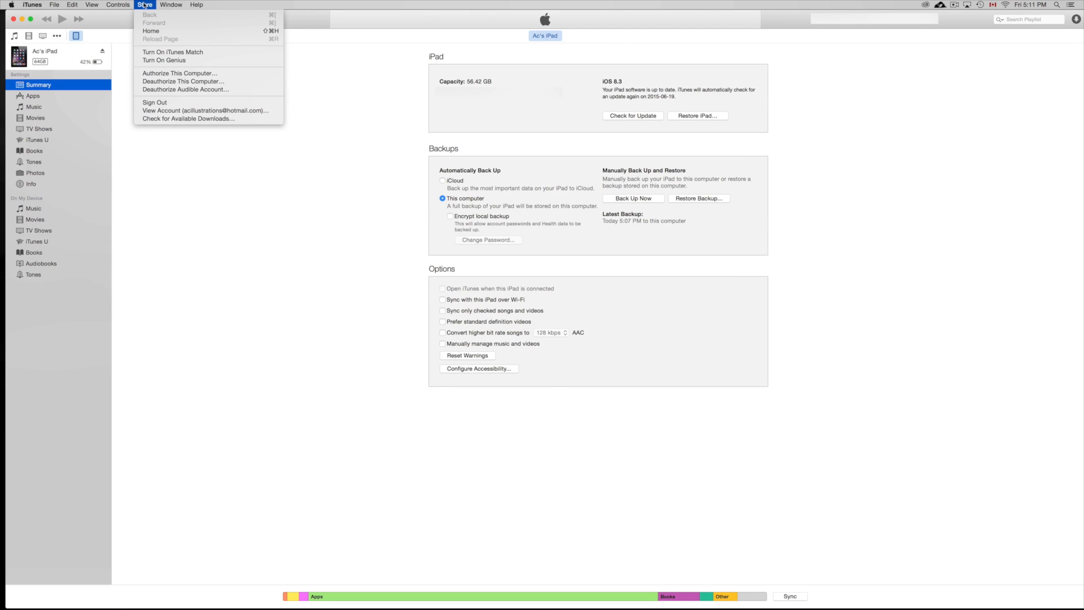
mouse_move(162, 60)
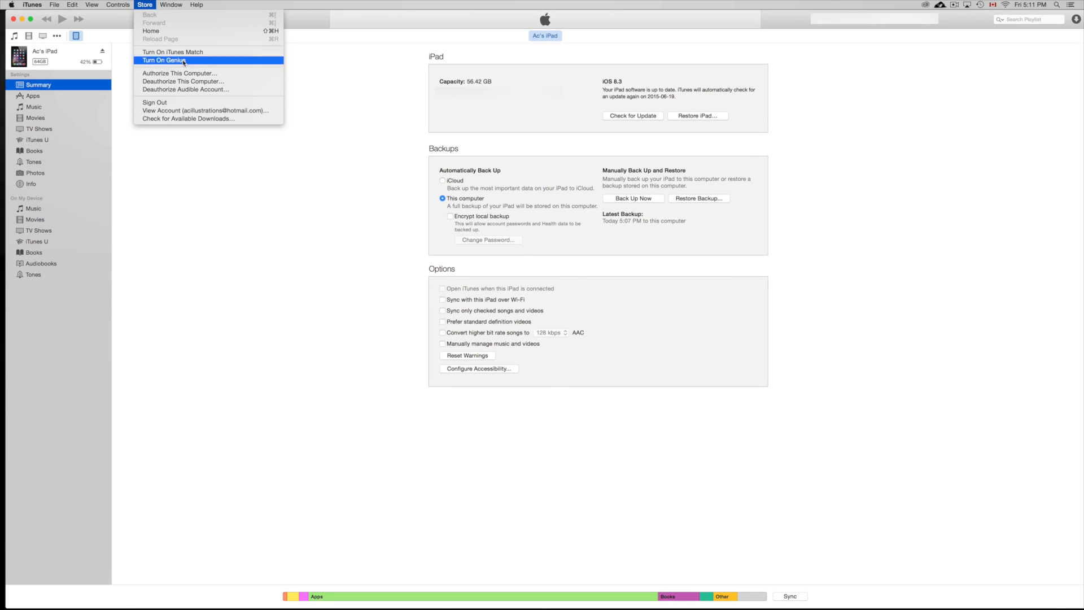
mouse_move(184, 81)
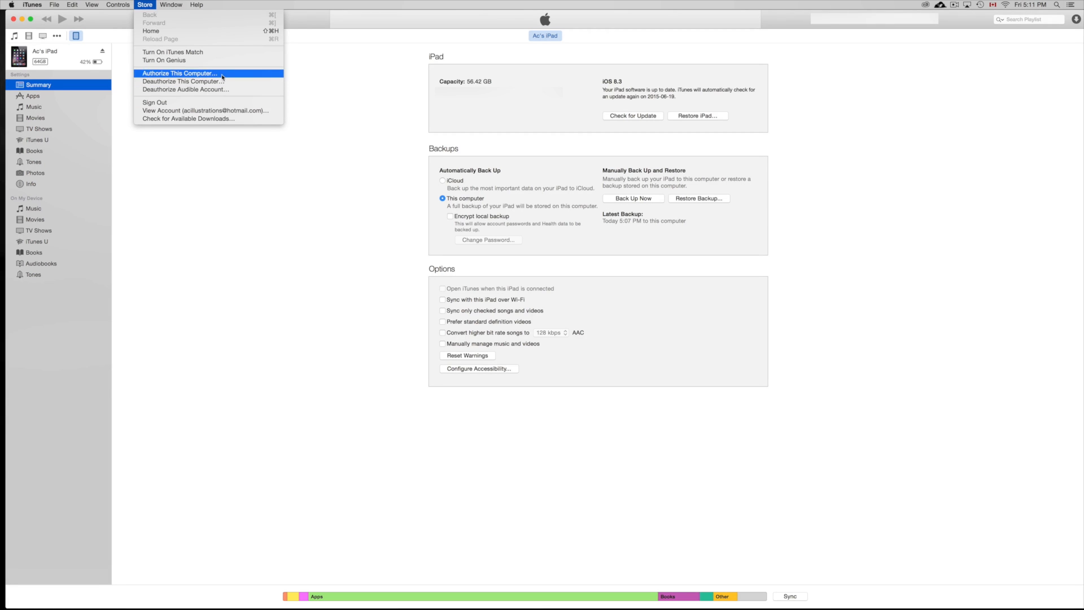
left_click(180, 74)
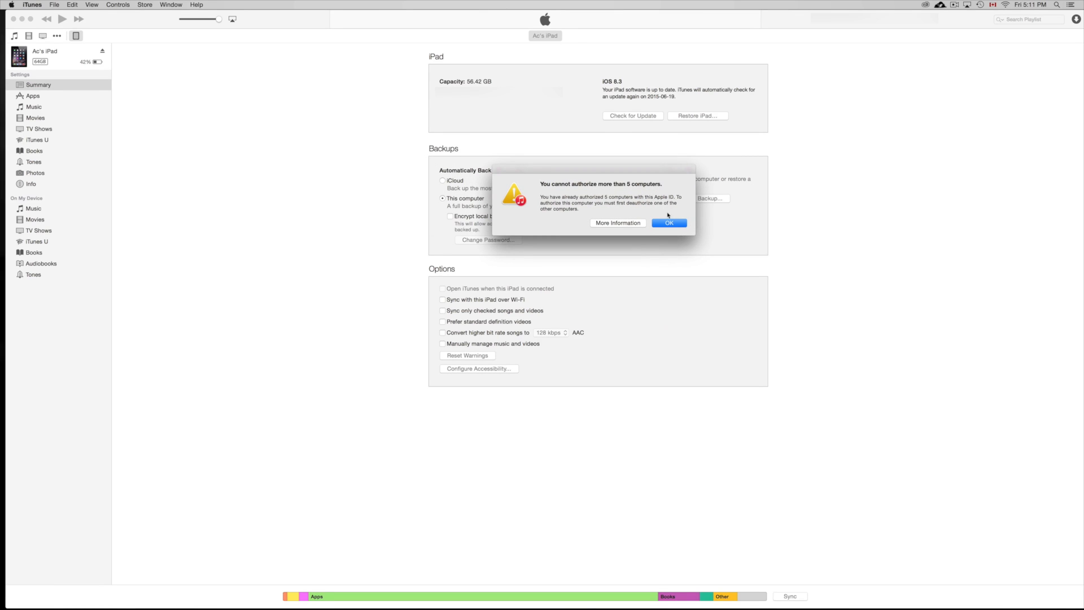
left_click(669, 222)
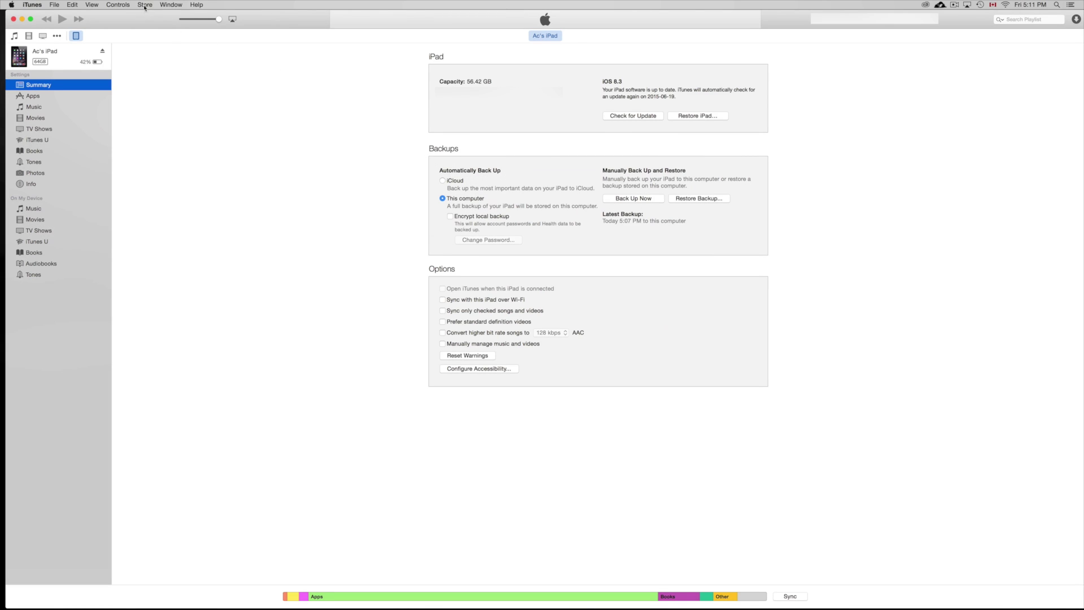
left_click(146, 5)
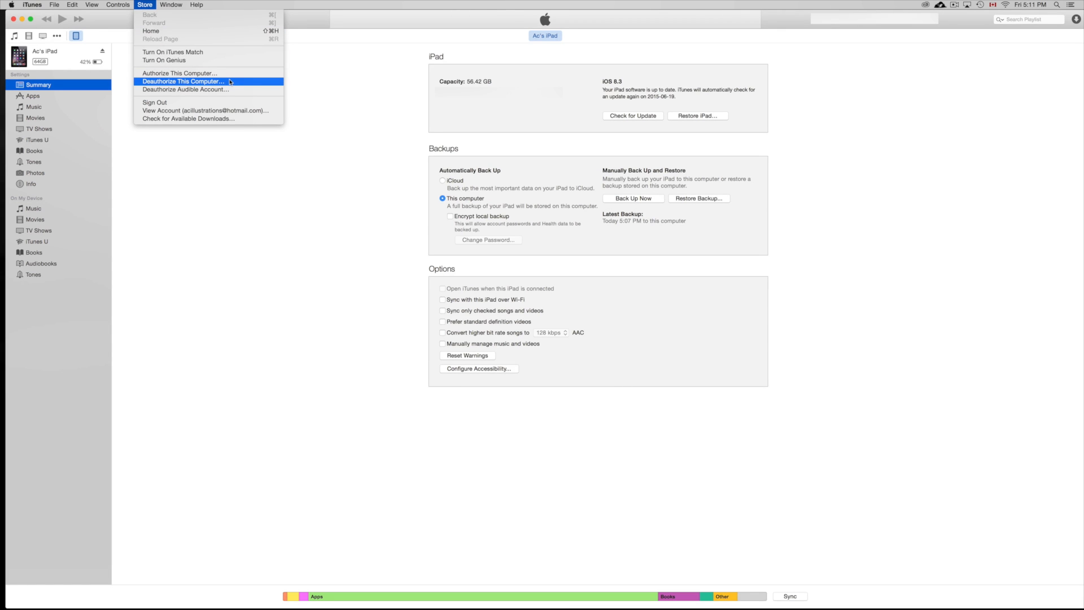
mouse_move(229, 112)
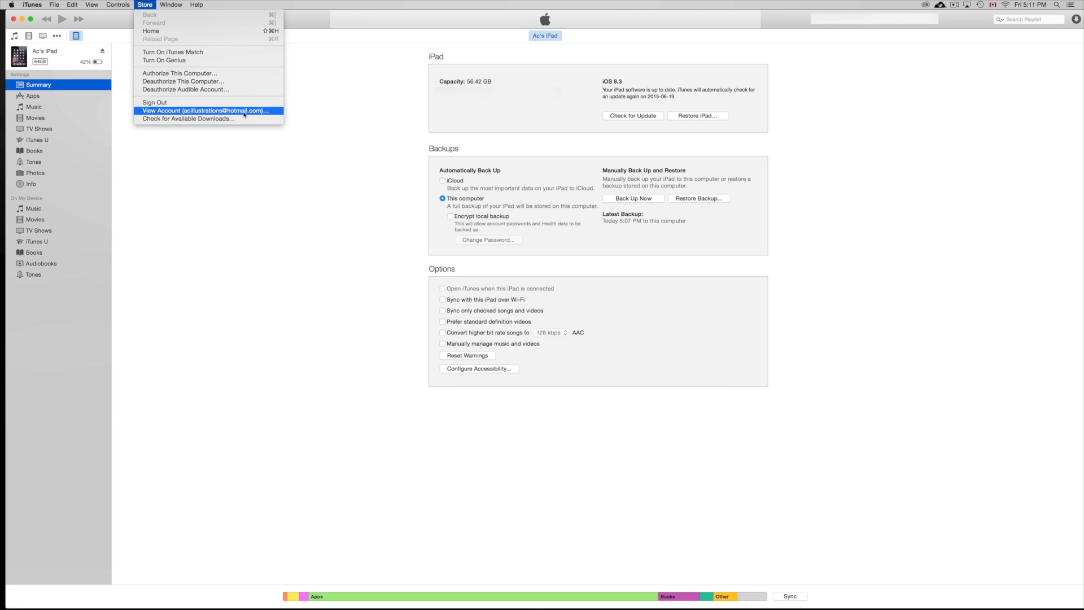
From Store > View Account, Deauthorize All computers and confirm the completion message
left_click(201, 111)
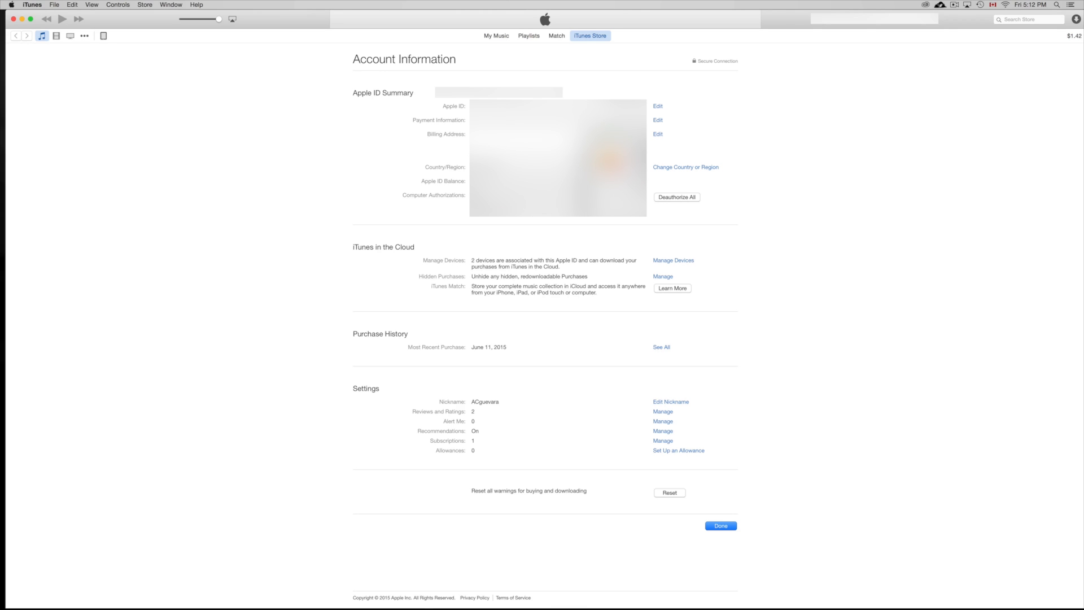
left_click(145, 4)
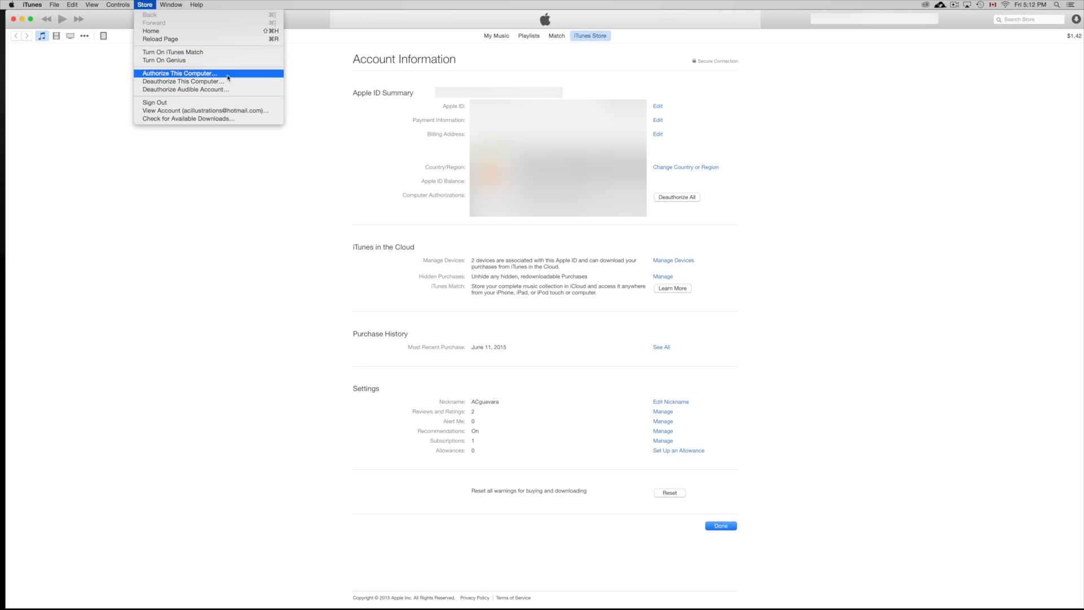
mouse_move(818, 256)
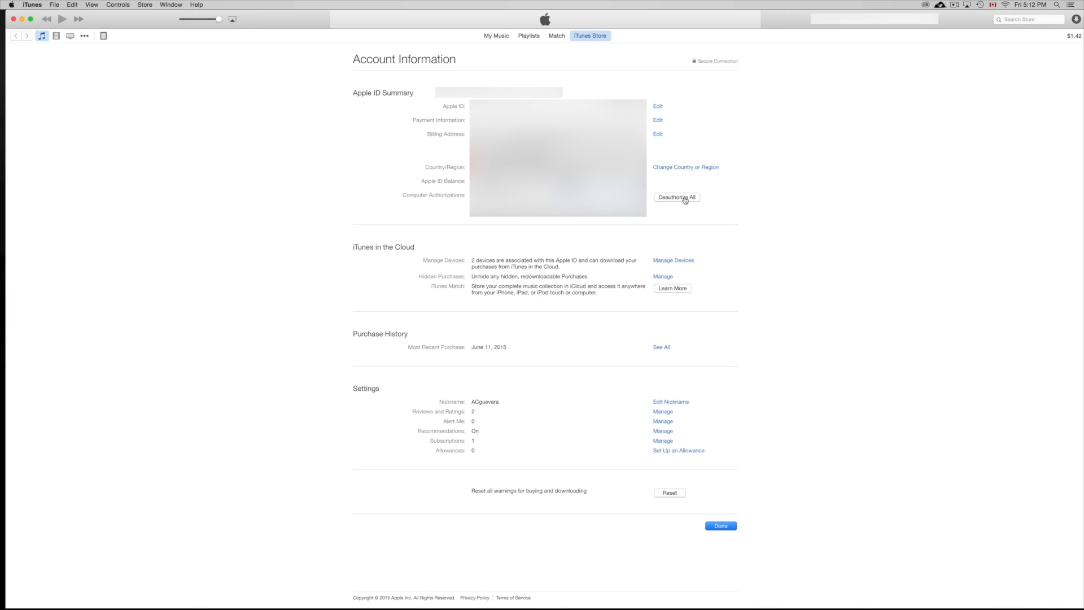
left_click(677, 197)
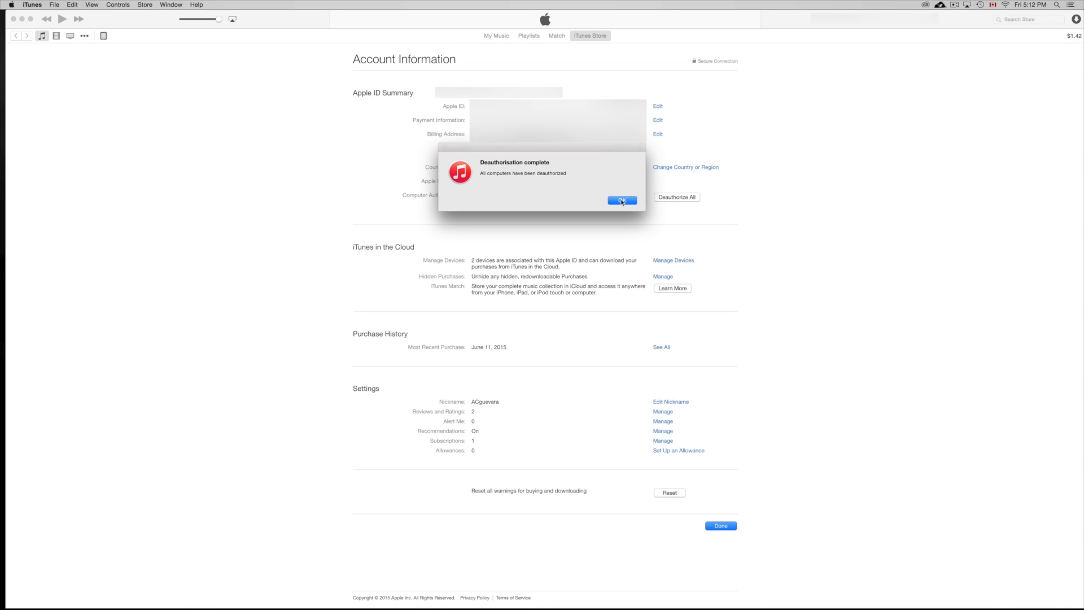
left_click(622, 200)
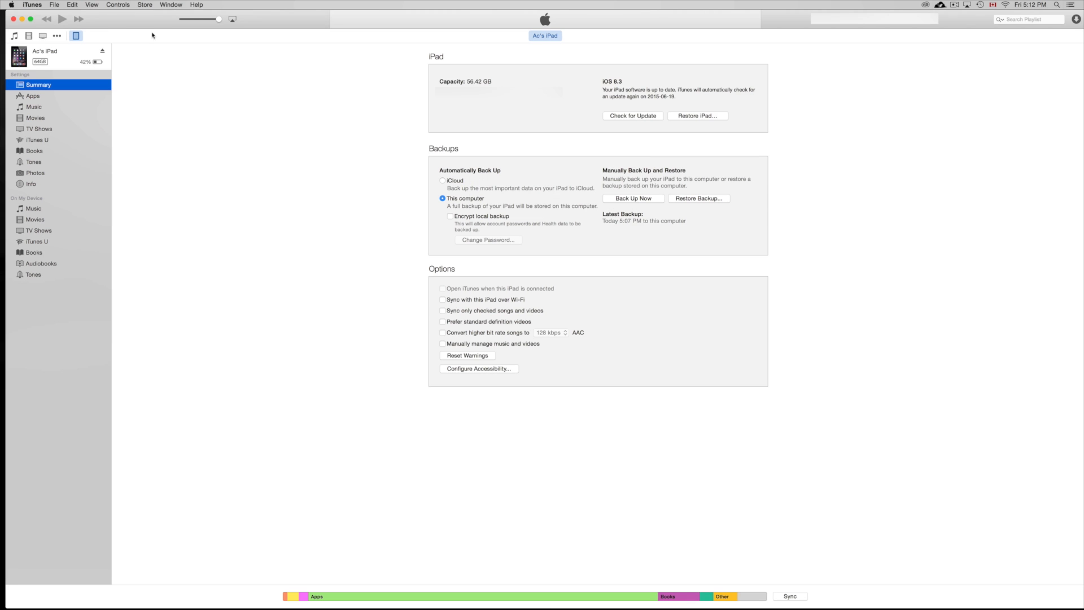
Use Store > Authorize This Computer and acknowledge the success message
left_click(149, 5)
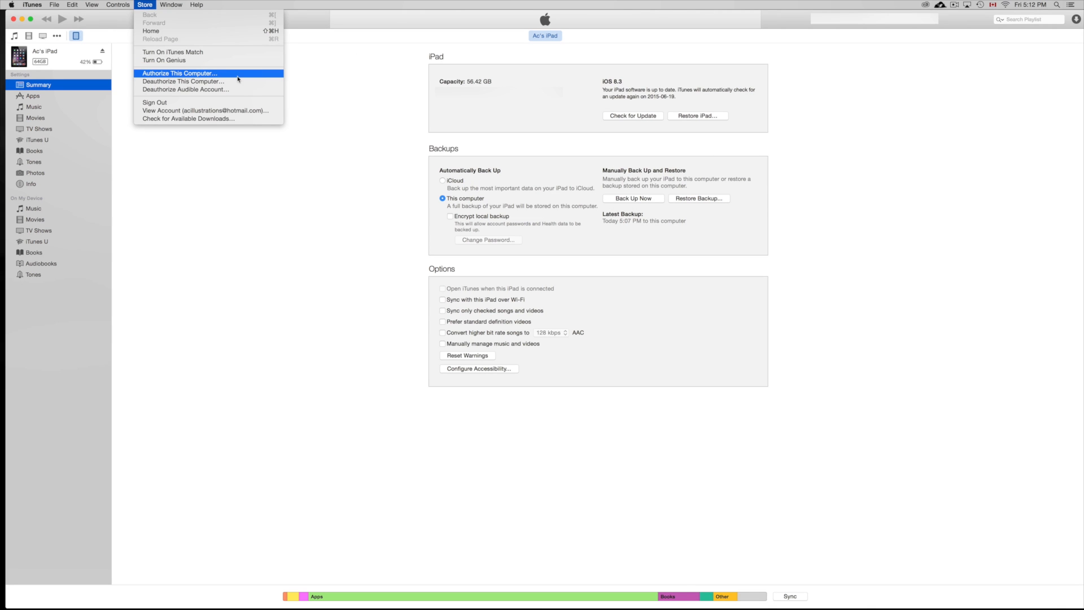
left_click(180, 73)
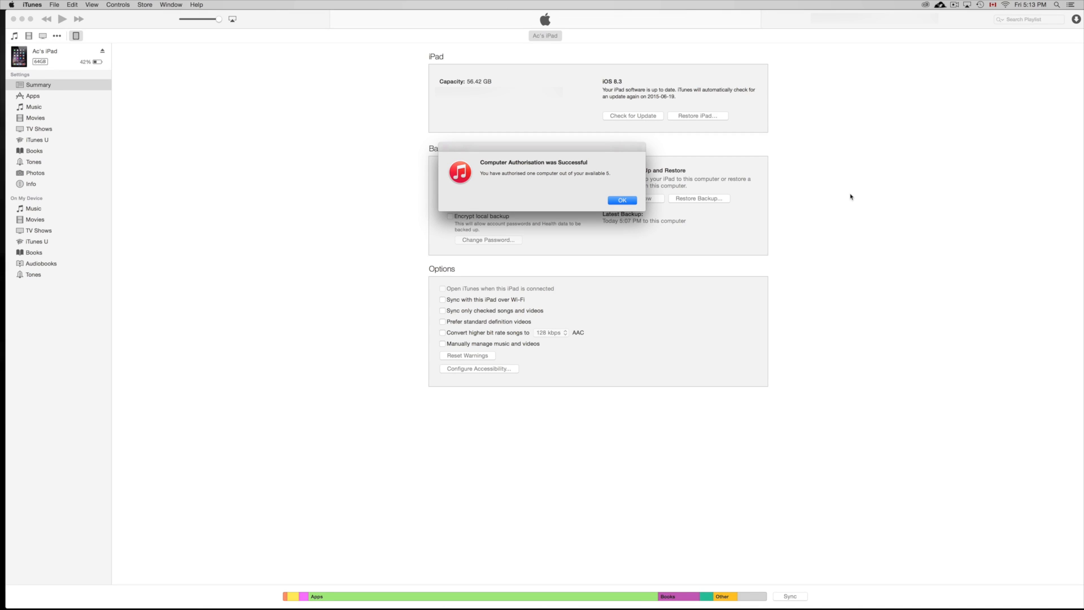
mouse_move(567, 160)
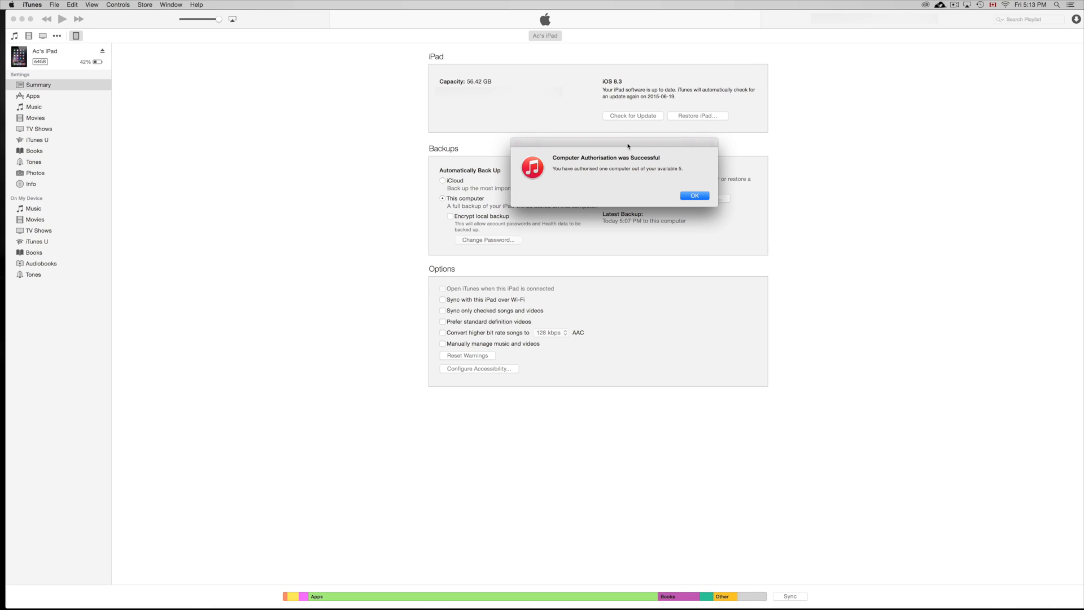
left_click(693, 194)
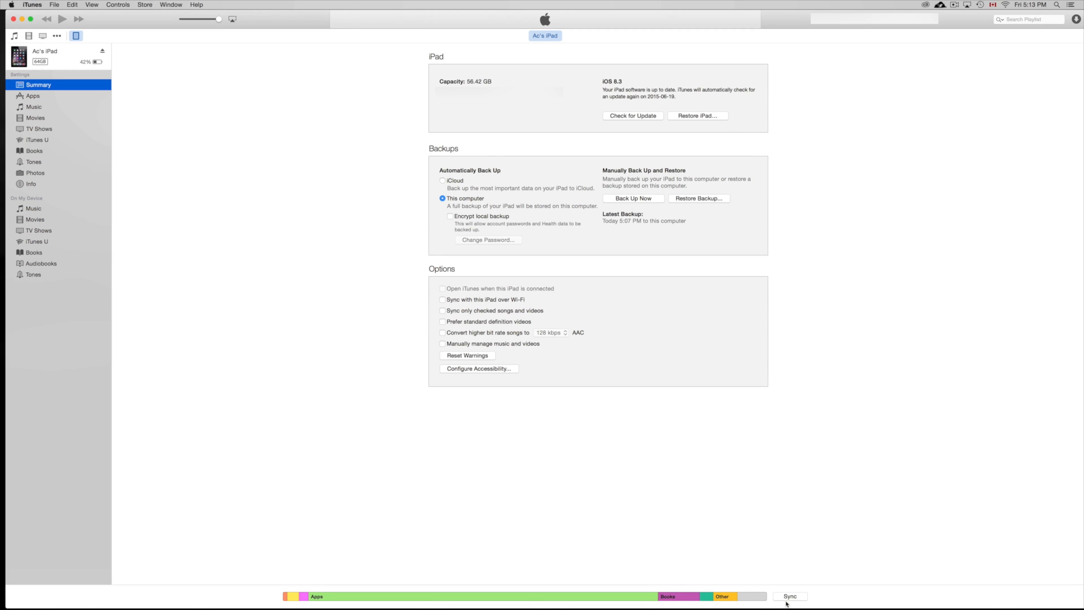
Start syncing the iPad from the Summary page's Sync button
left_click(792, 596)
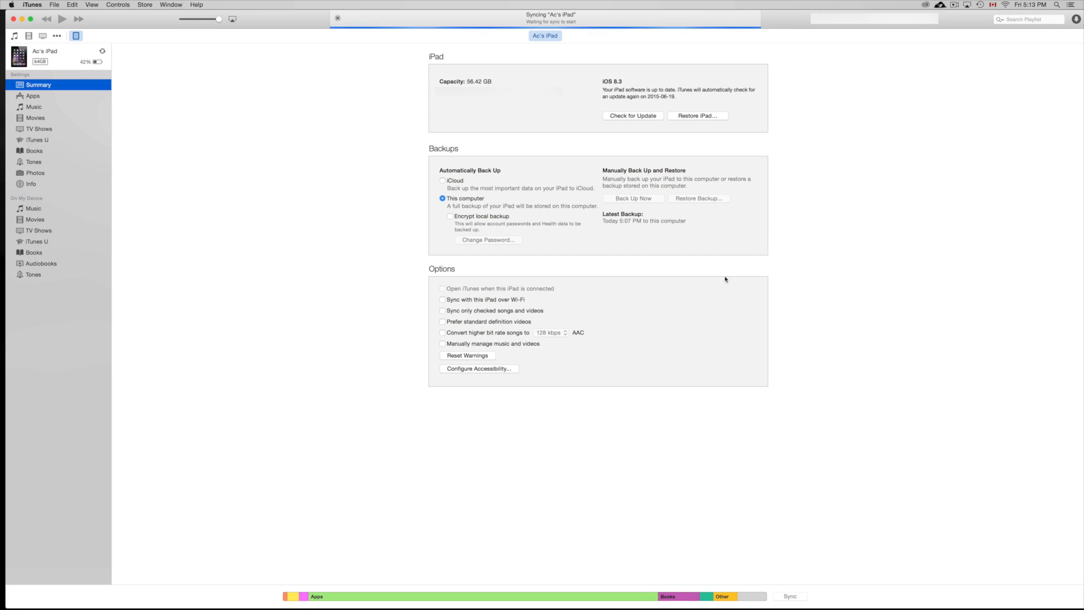
mouse_move(797, 587)
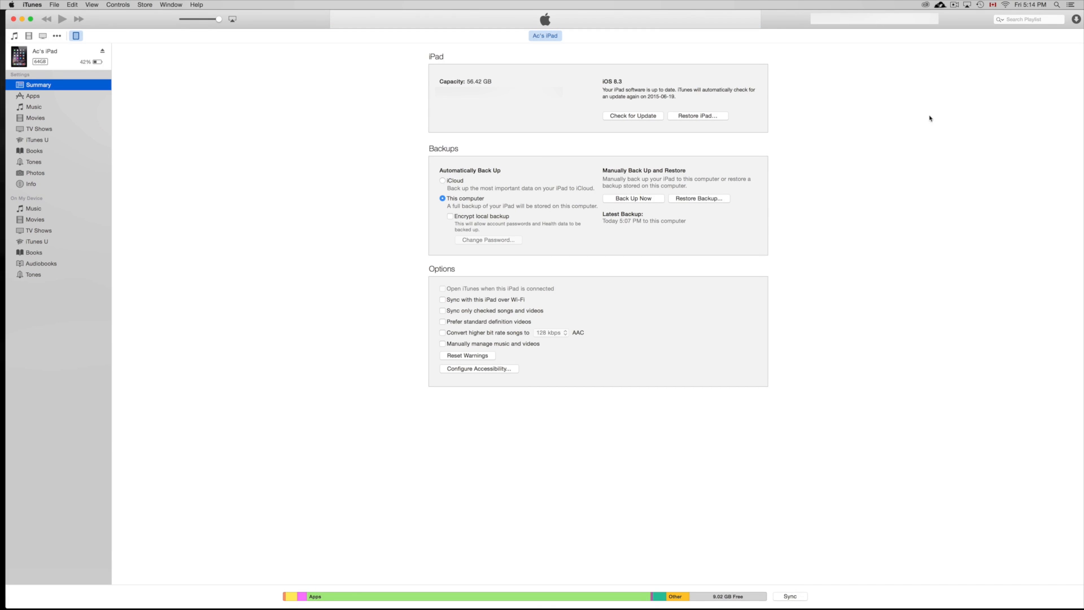
mouse_move(520, 303)
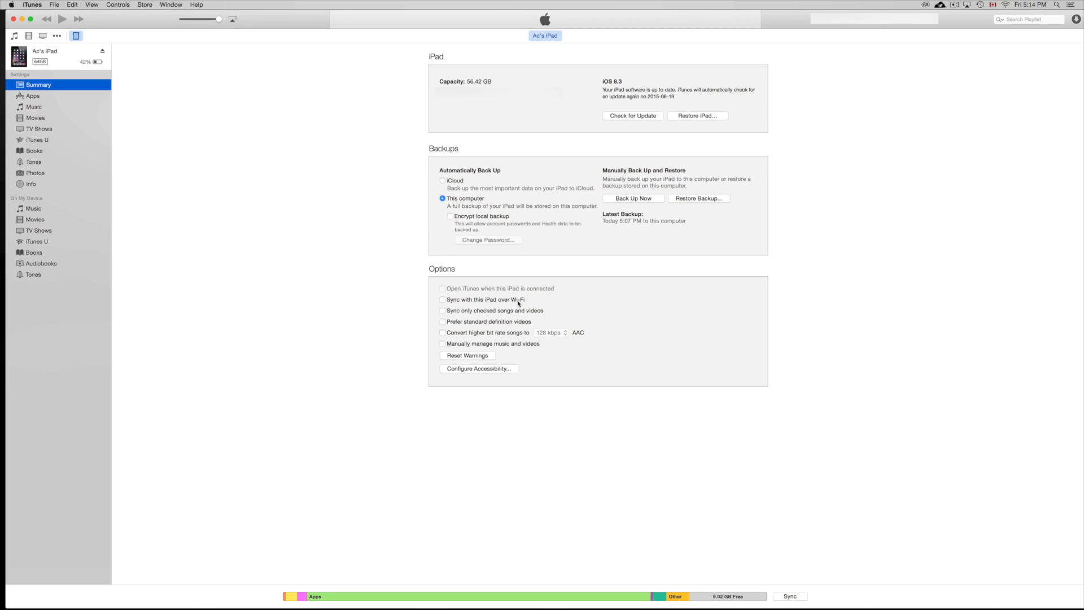
mouse_move(514, 302)
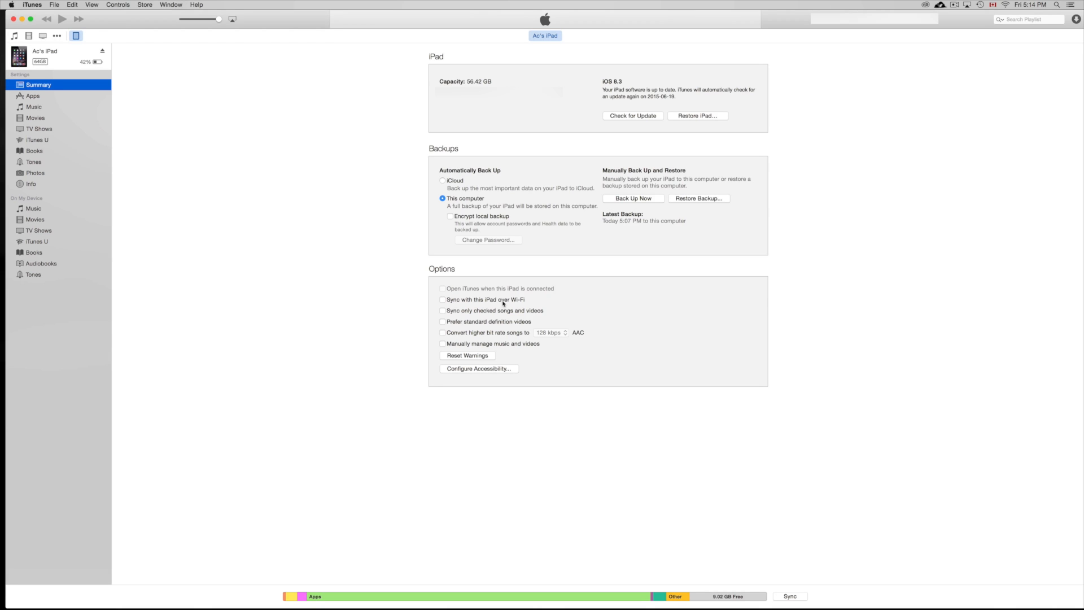
mouse_move(489, 305)
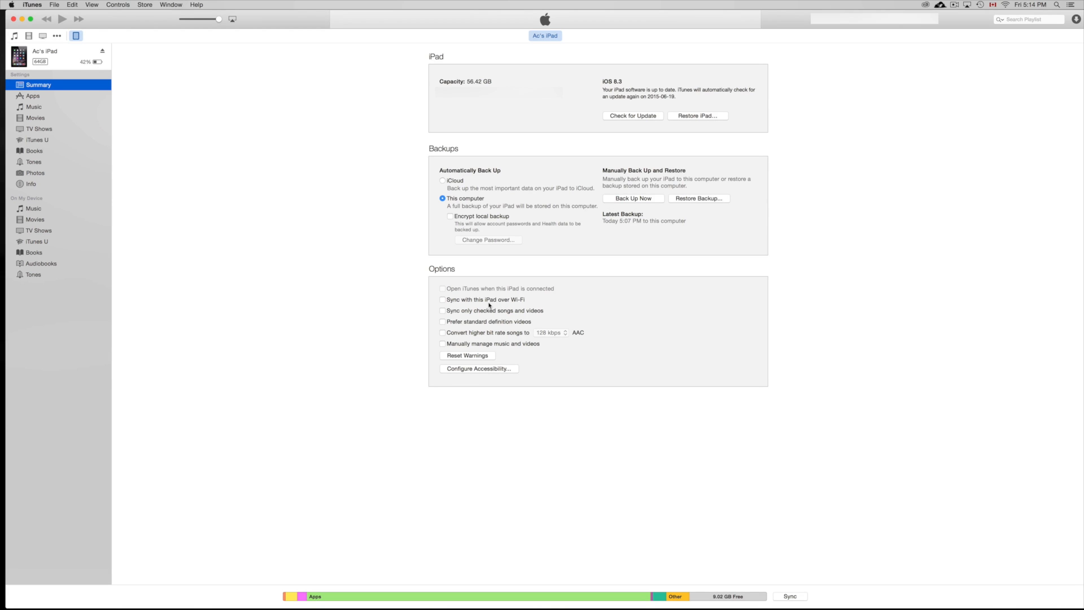
mouse_move(481, 312)
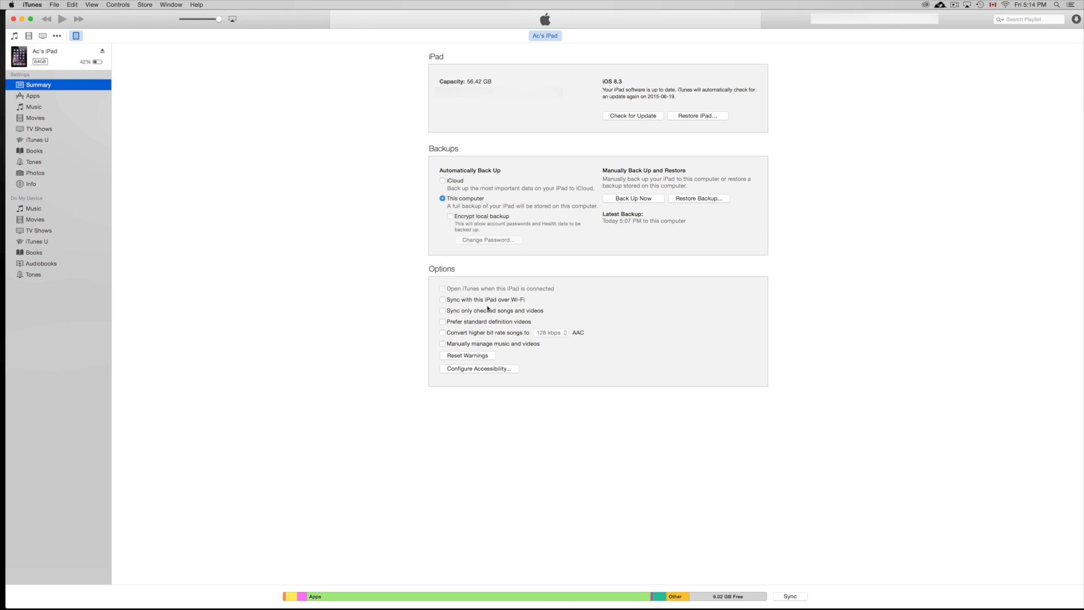
mouse_move(465, 317)
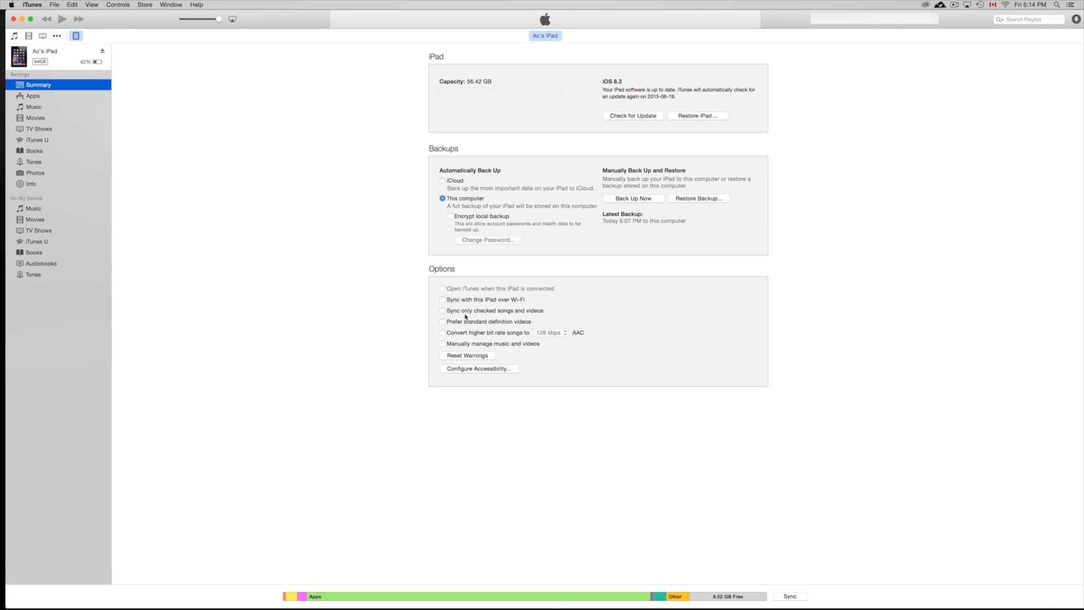
mouse_move(533, 322)
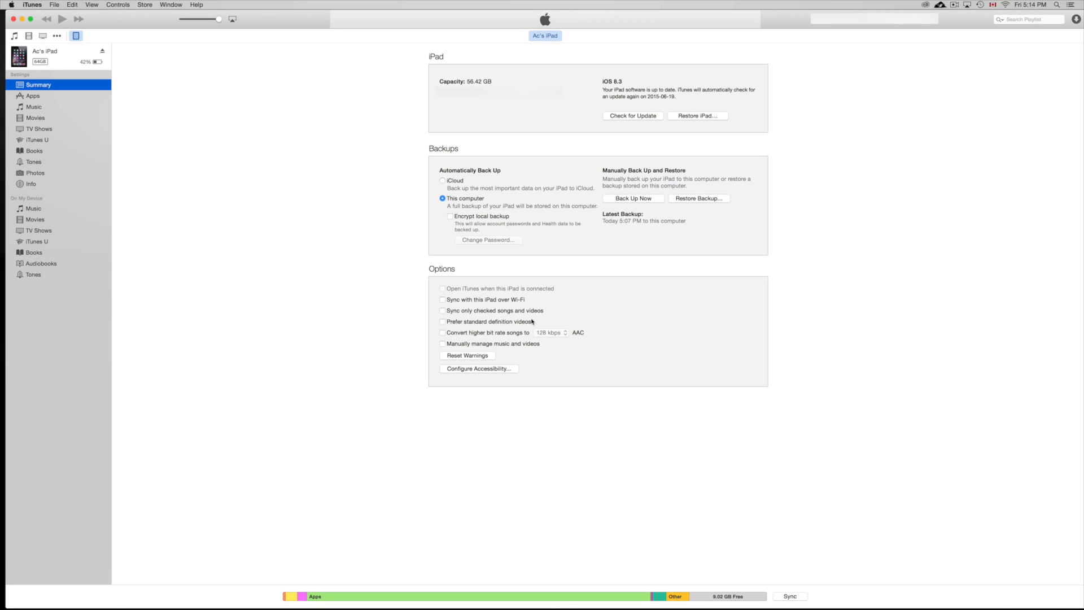
mouse_move(466, 314)
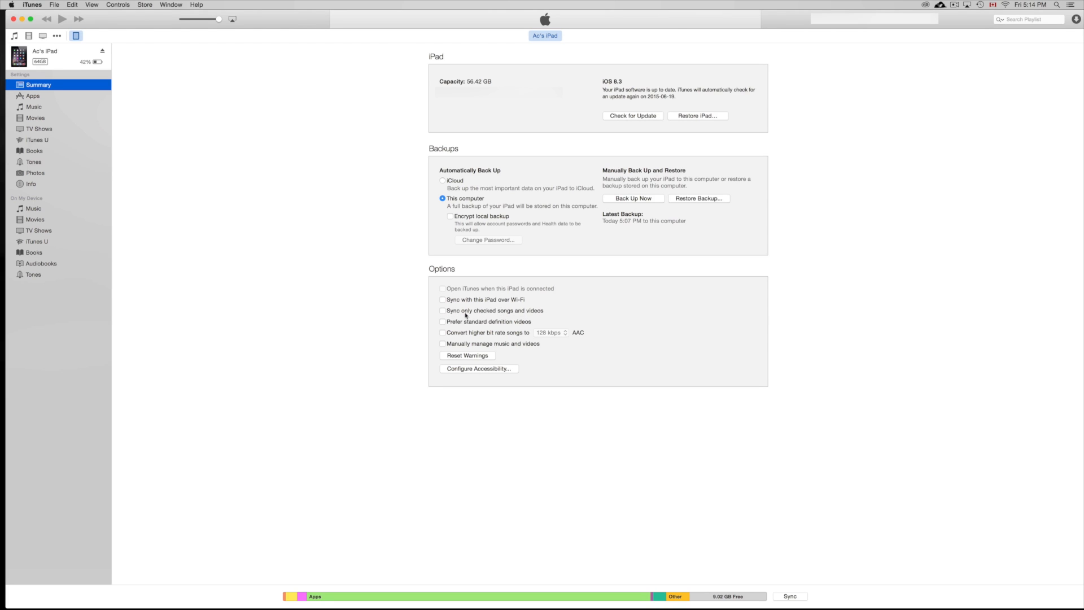
mouse_move(533, 314)
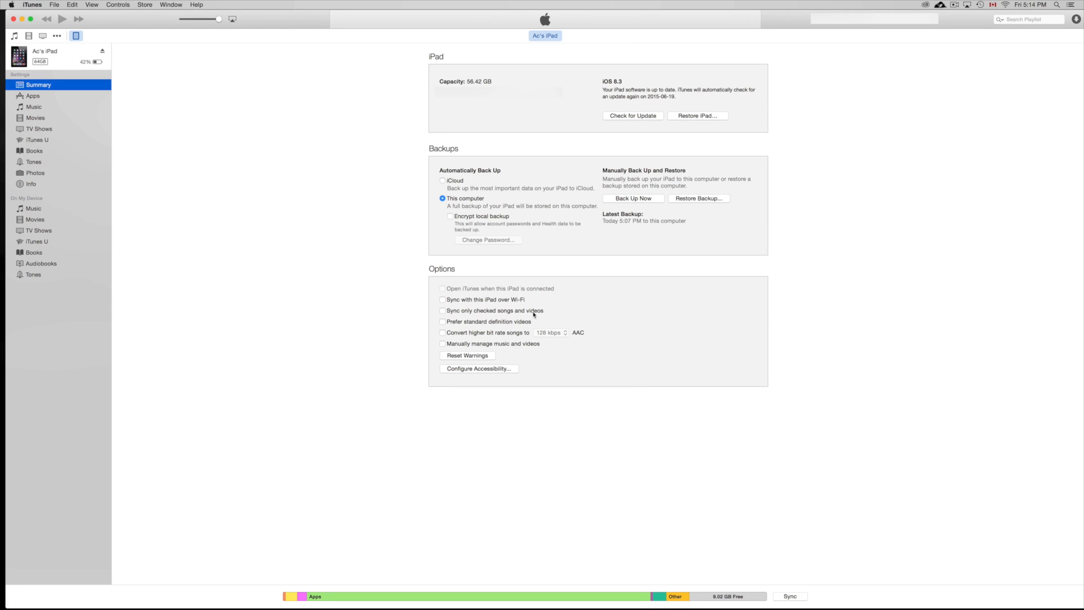
mouse_move(457, 313)
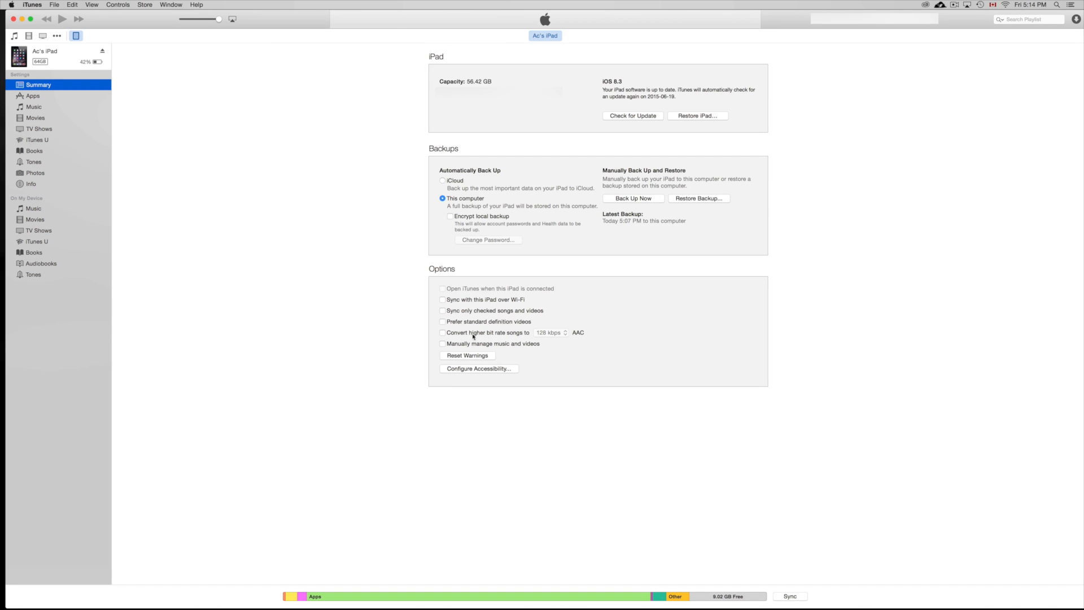
mouse_move(379, 299)
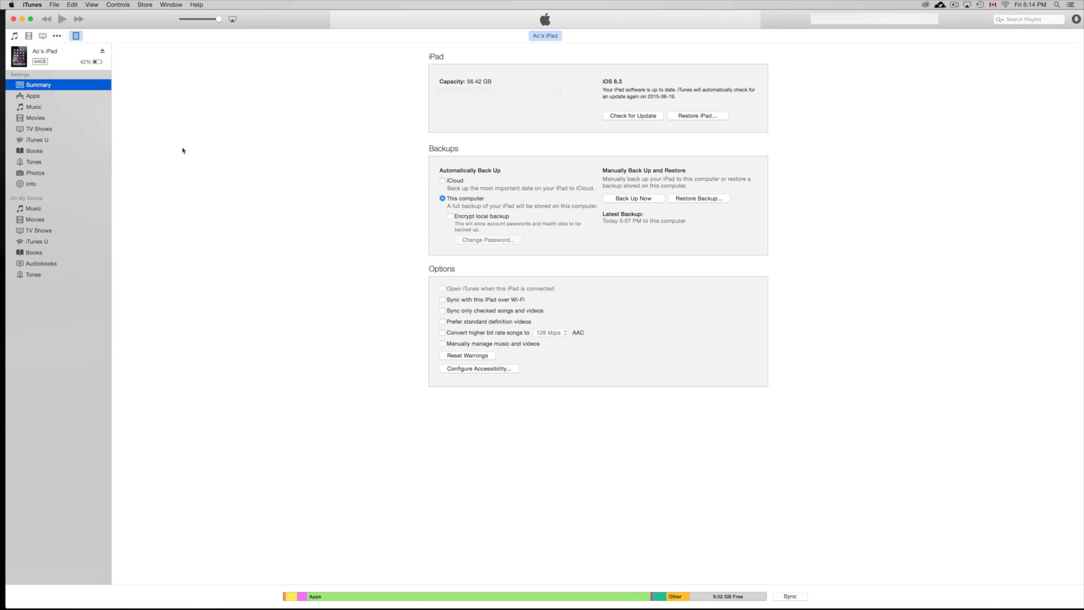
mouse_move(584, 105)
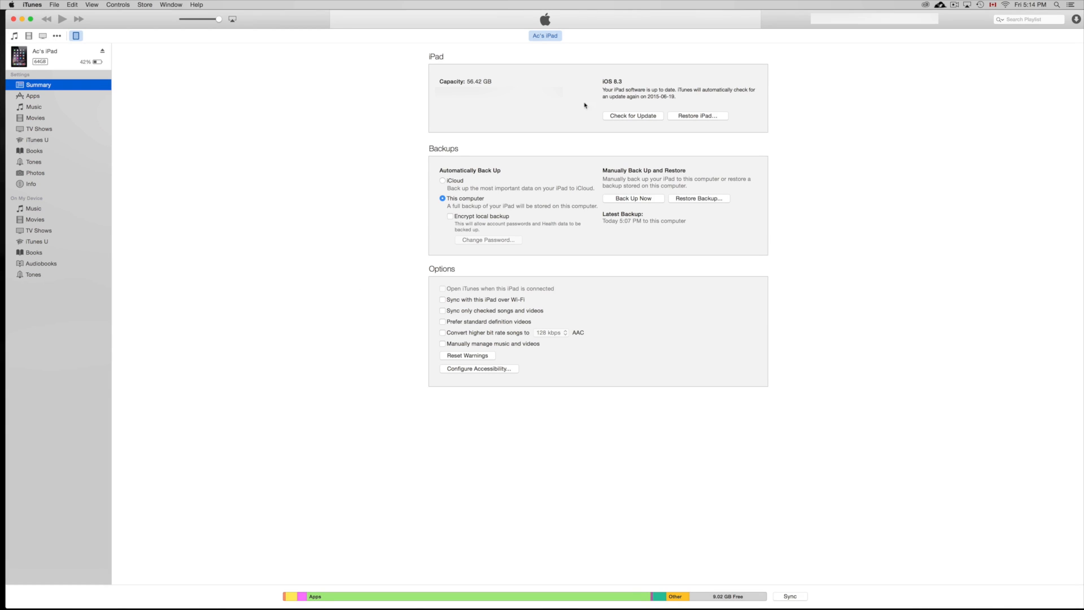
mouse_move(645, 206)
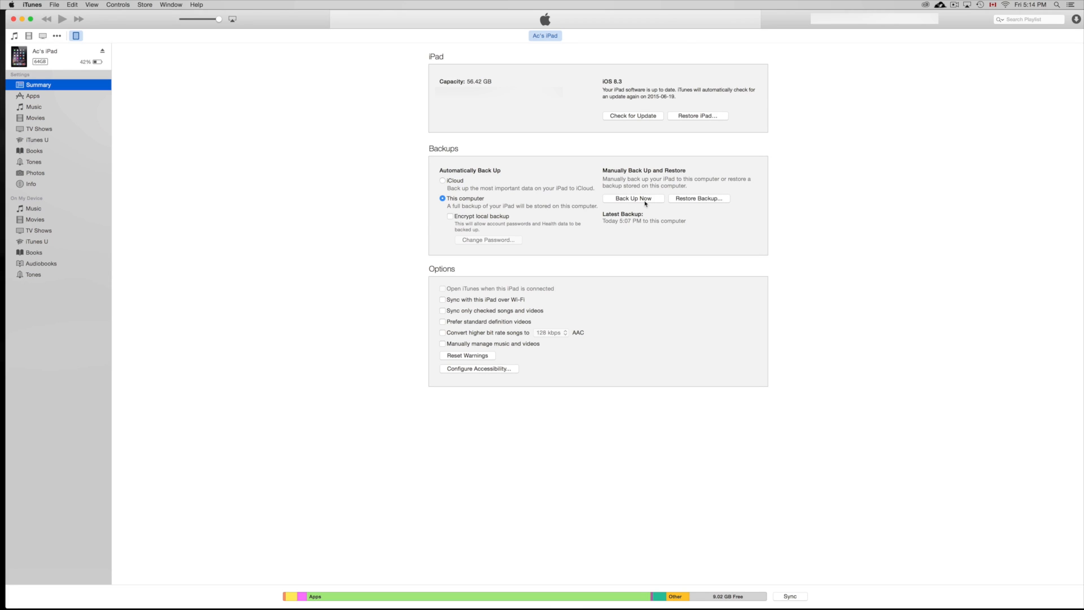
mouse_move(708, 255)
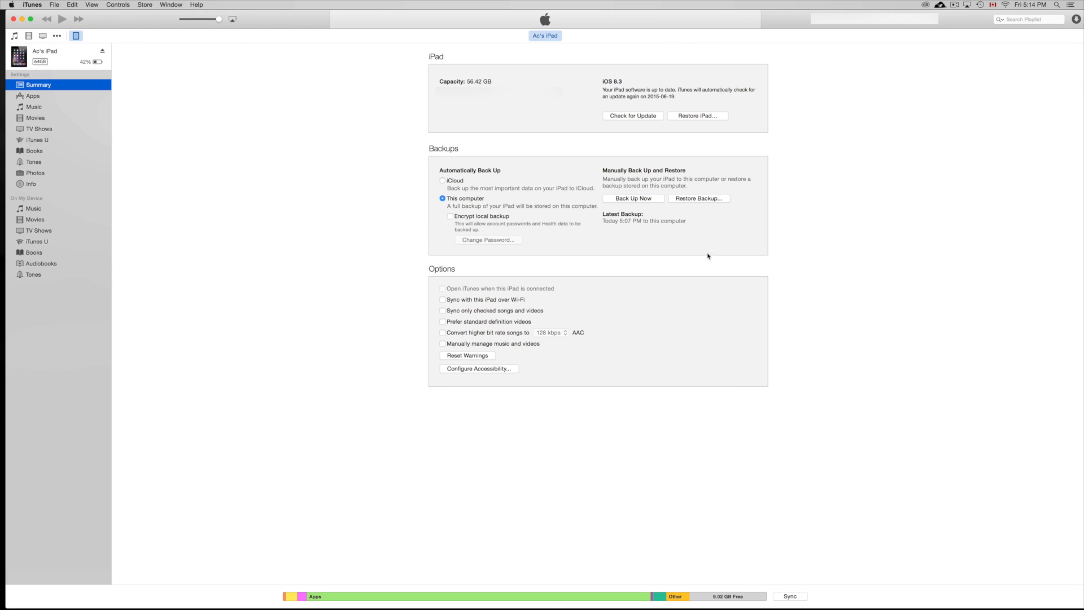
Run Back Up Now and choose to back up apps missing from the library
left_click(633, 198)
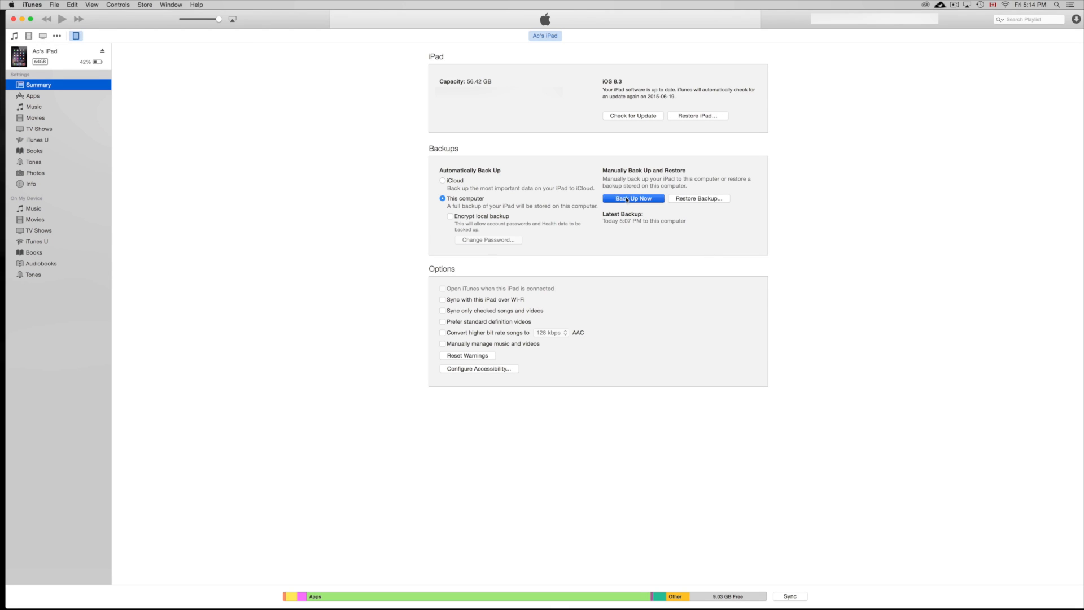
left_click(632, 198)
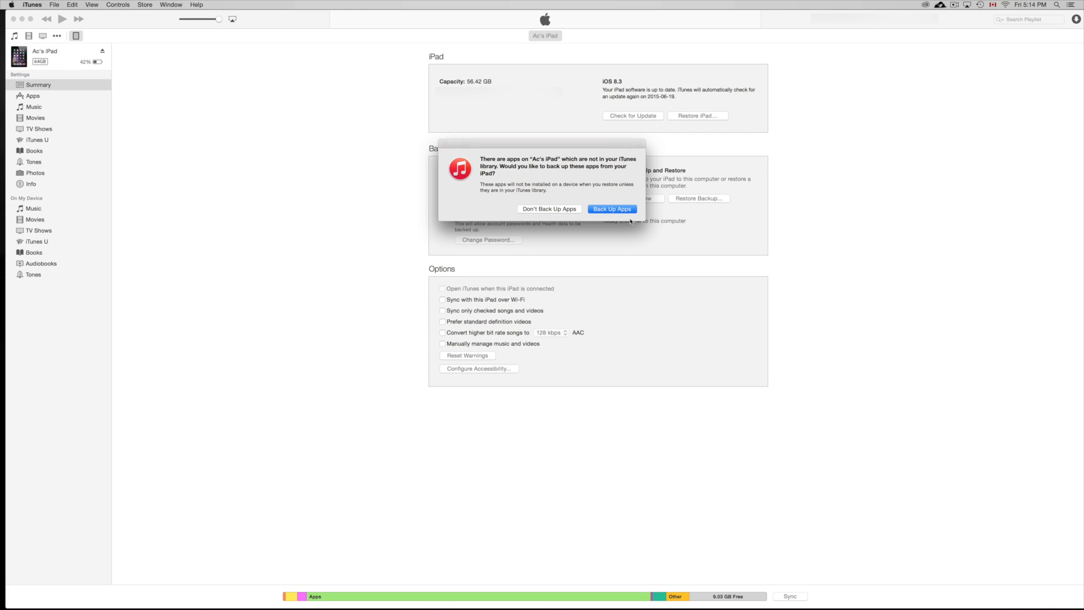
mouse_move(629, 216)
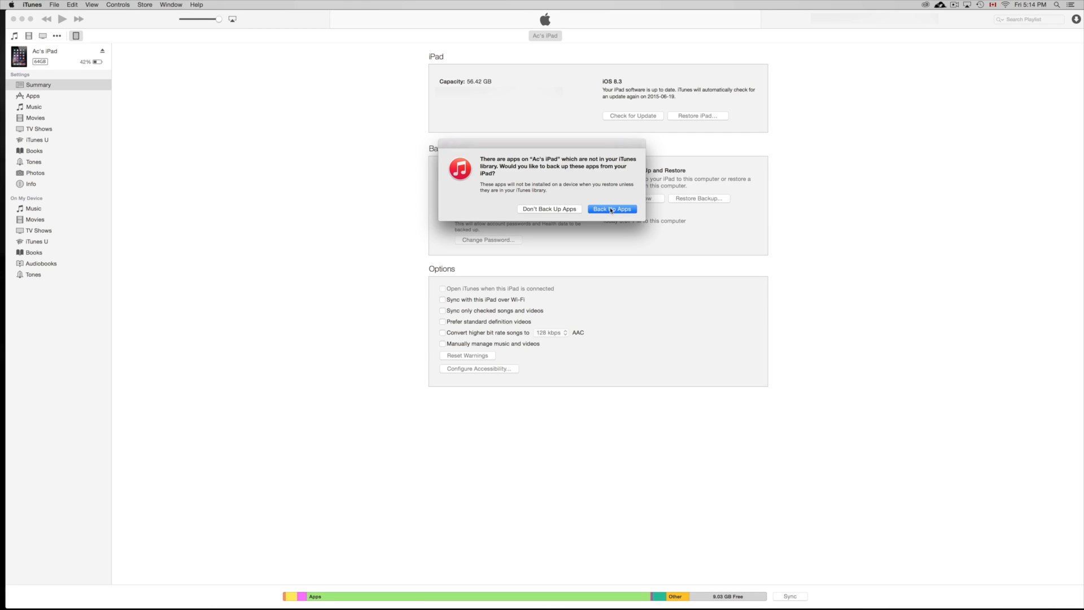
left_click(613, 208)
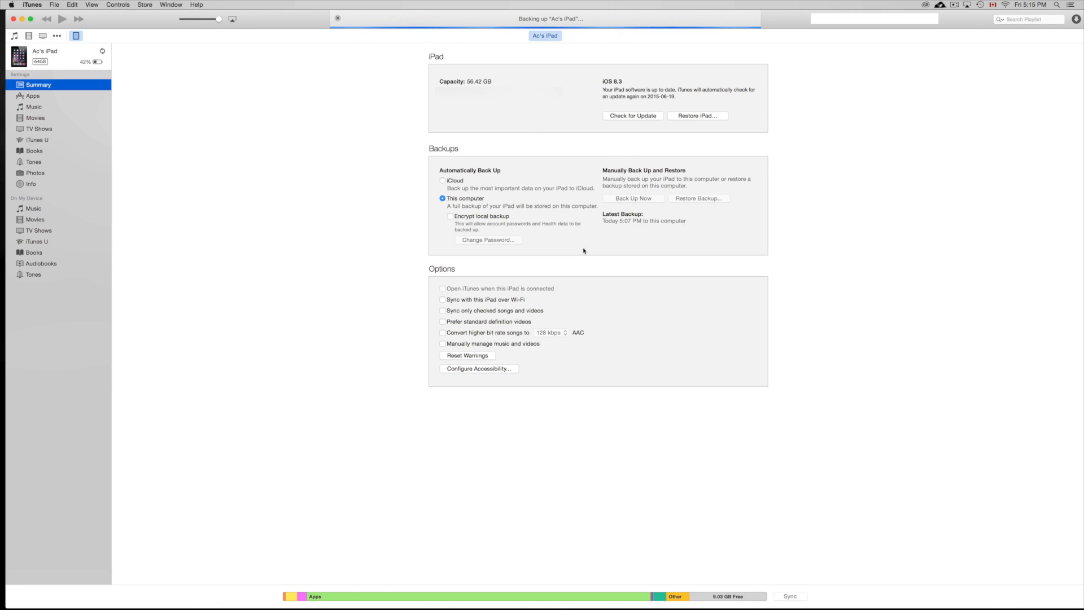
mouse_move(603, 214)
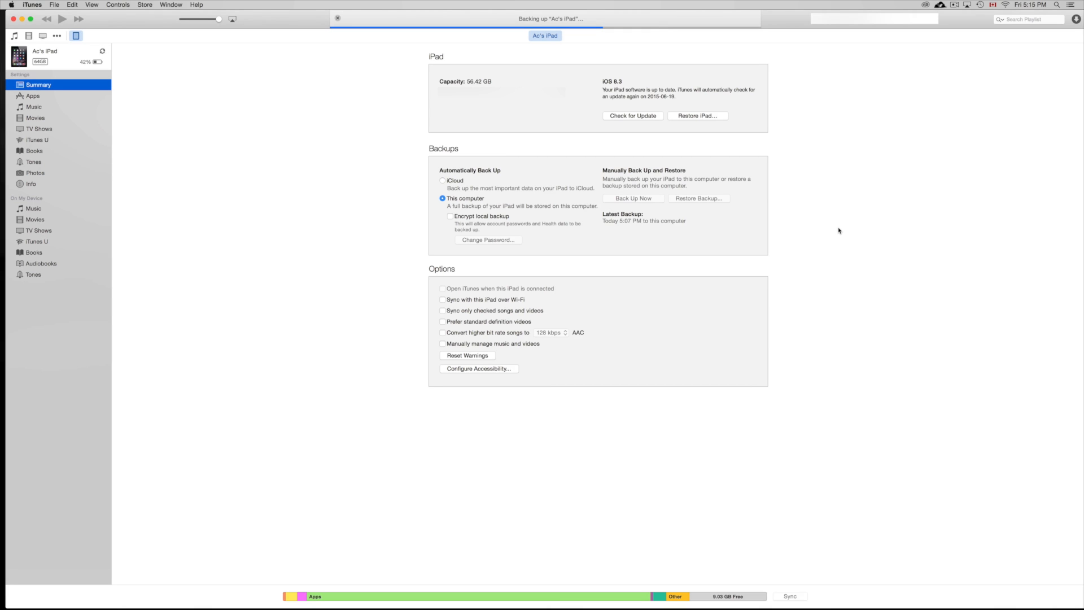
mouse_move(511, 137)
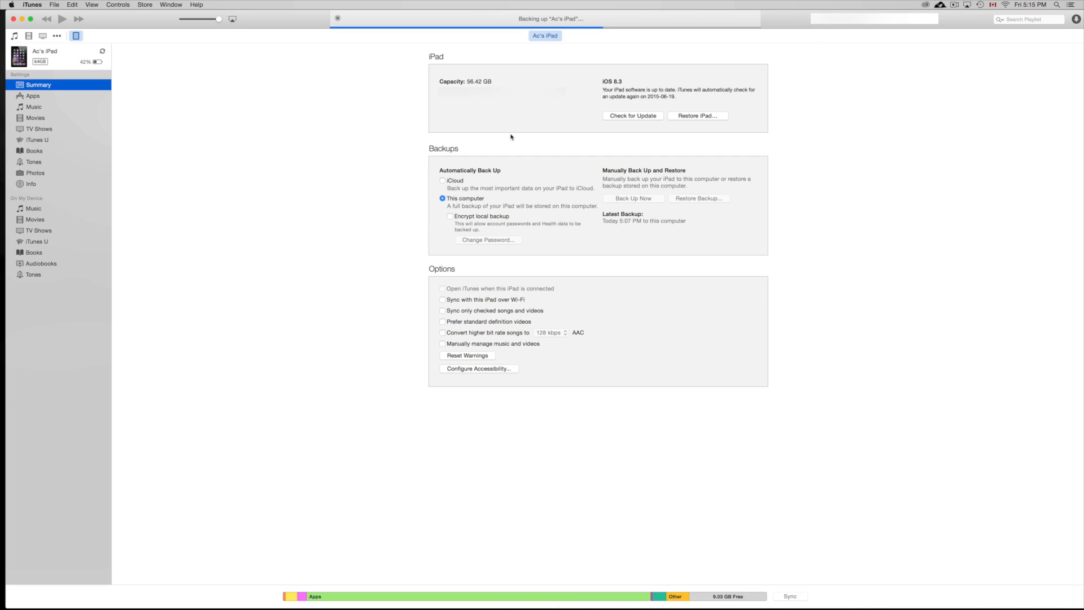
mouse_move(875, 163)
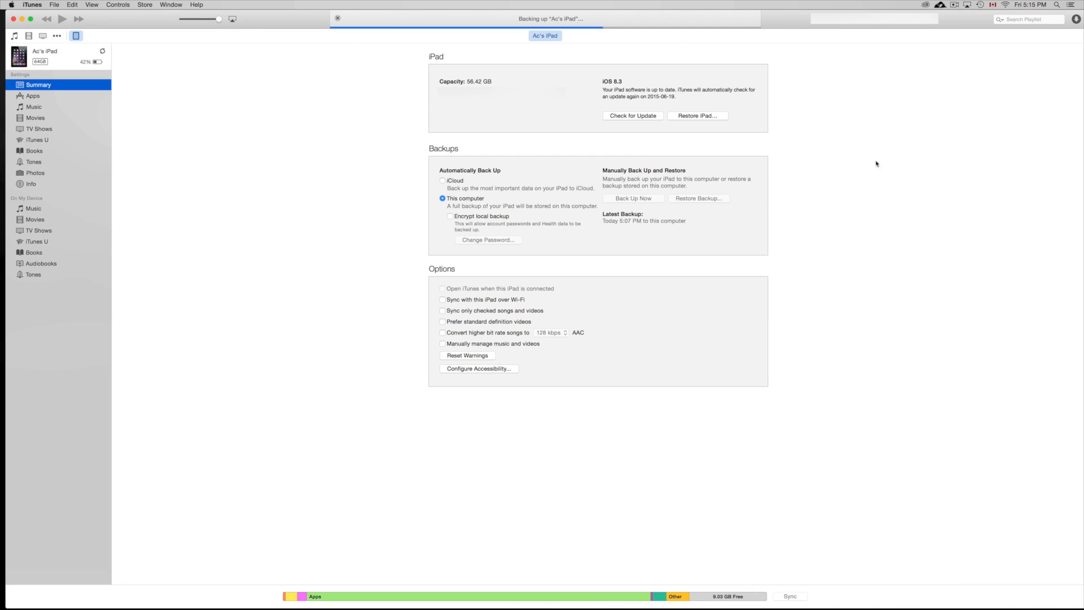
mouse_move(935, 165)
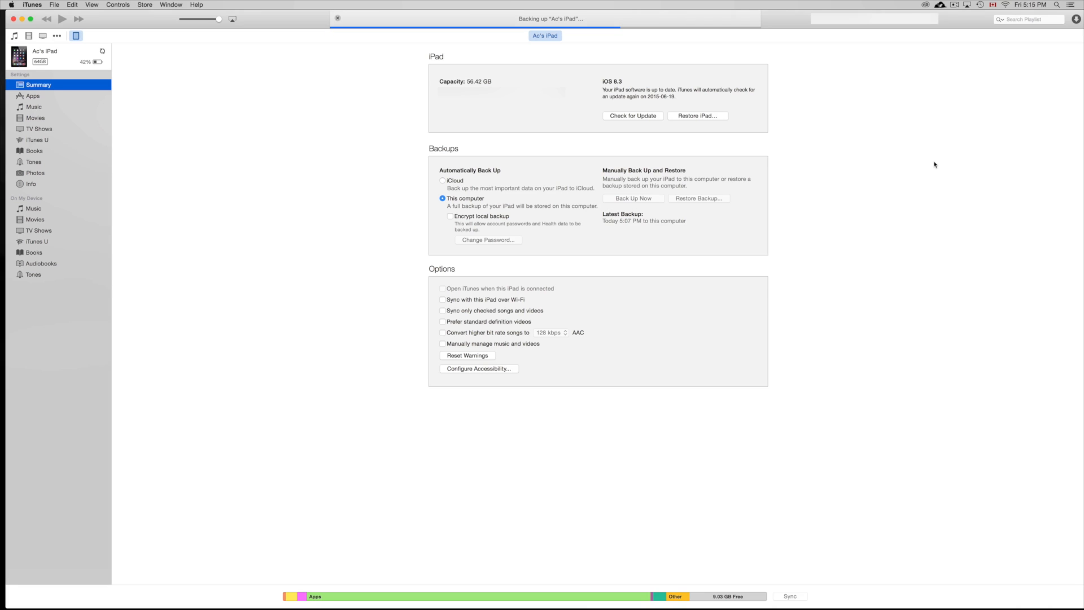
mouse_move(718, 125)
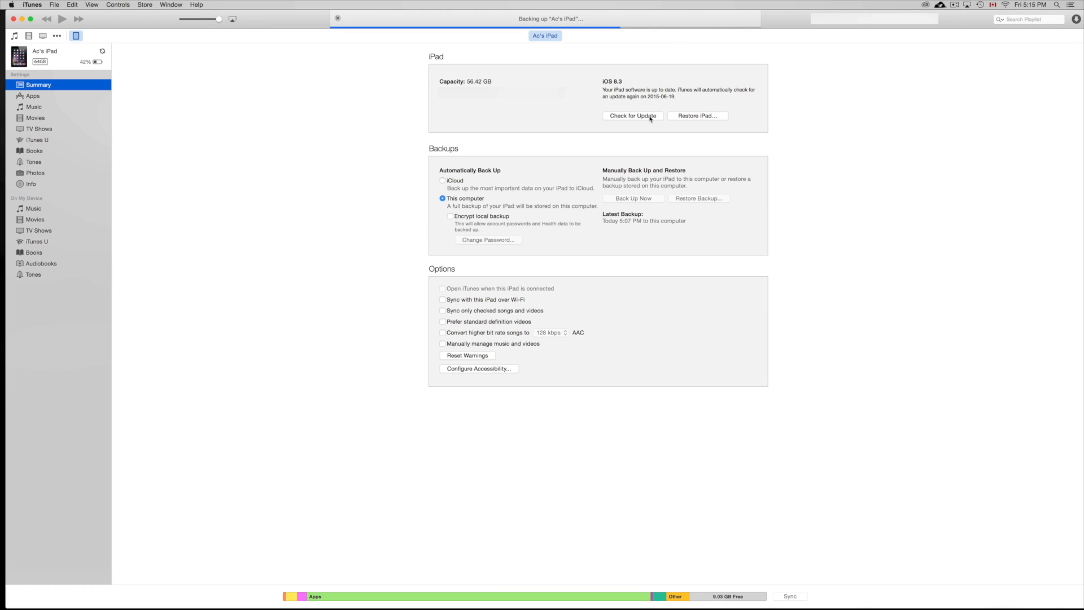
mouse_move(815, 256)
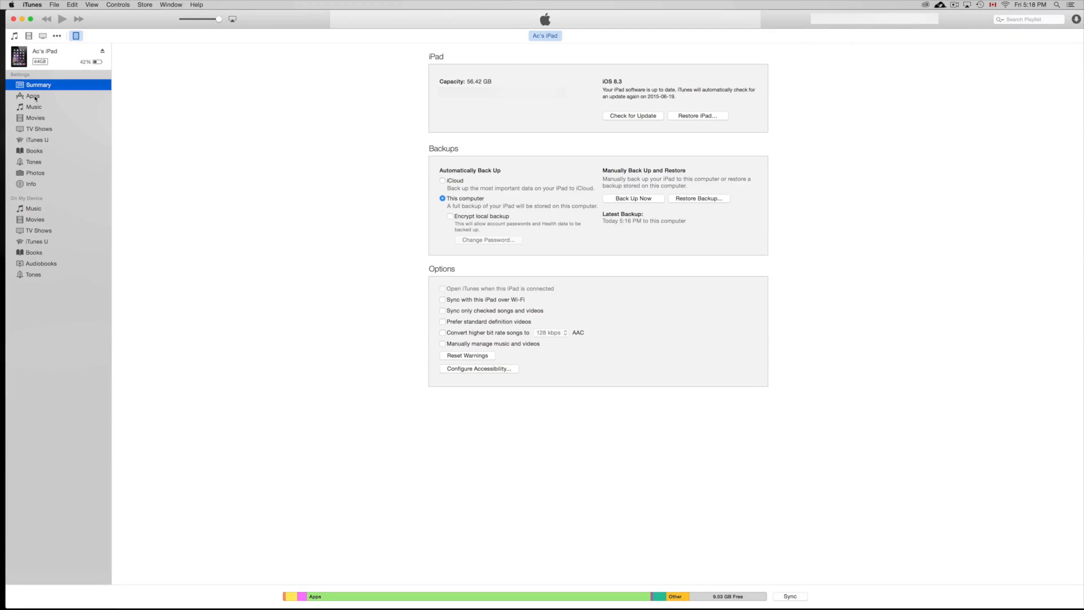
Browse the Apps page's Home Screens and File Sharing, then reach Music settings
left_click(33, 96)
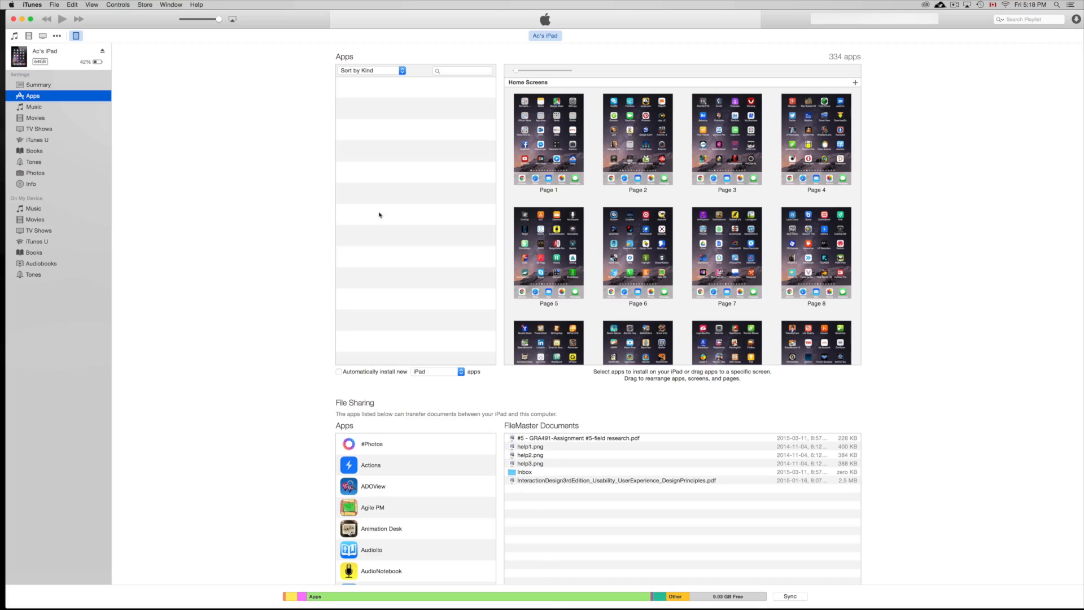
scroll("down", 3)
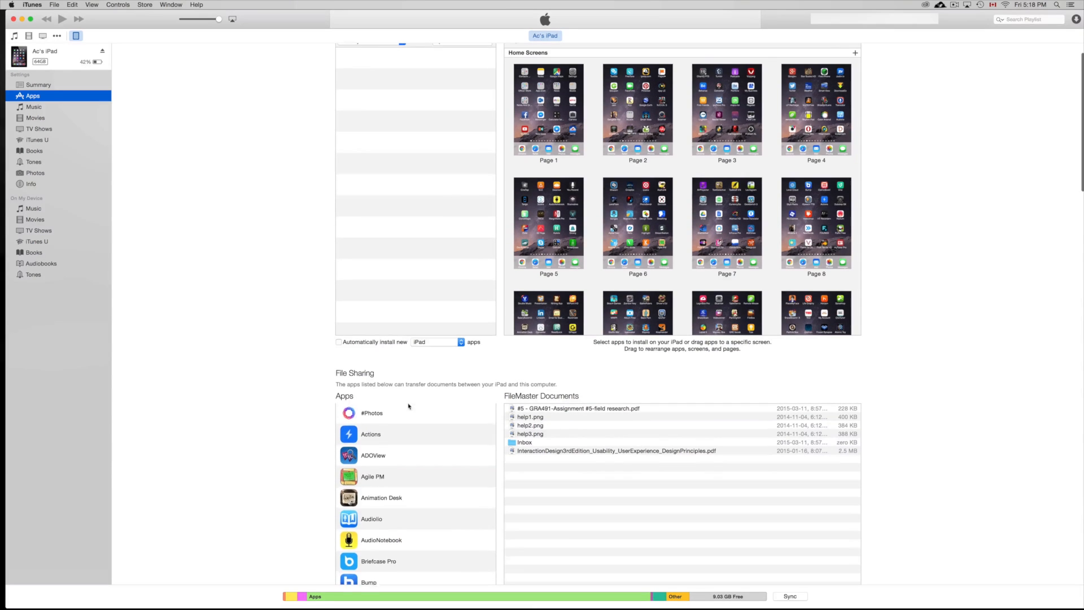
scroll("down", 3)
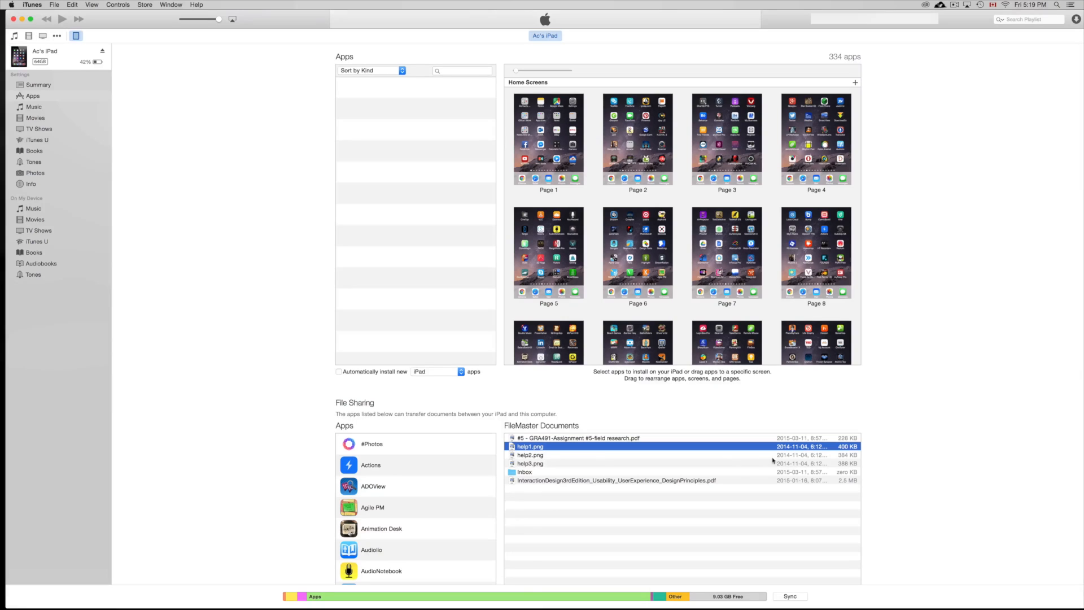
mouse_move(556, 470)
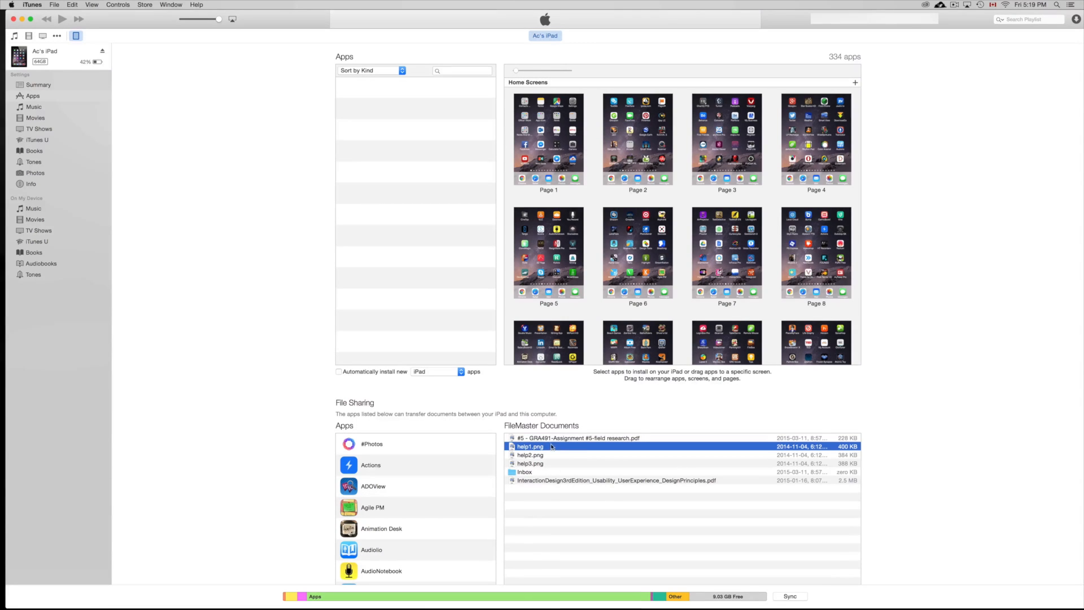
left_click(34, 107)
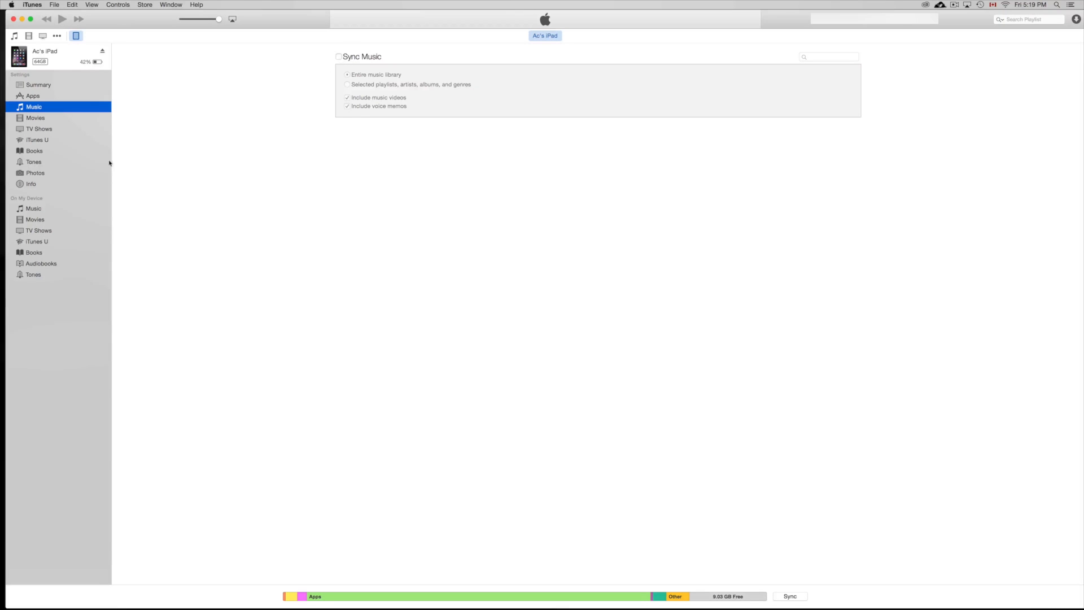
Step through the Movies and iTunes U sync pages to the Photos sync page
left_click(35, 117)
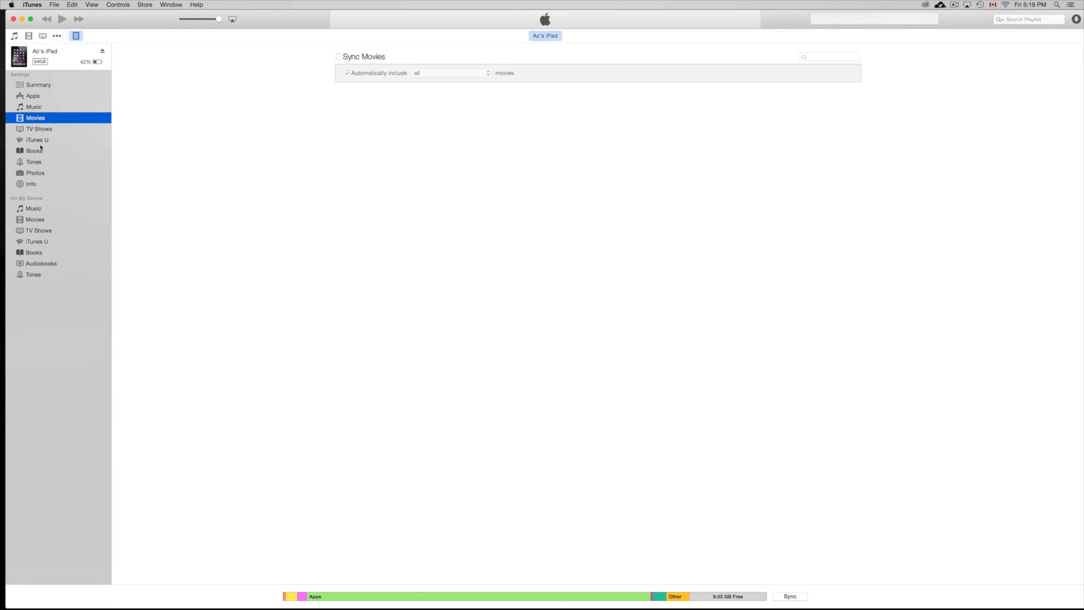
left_click(36, 139)
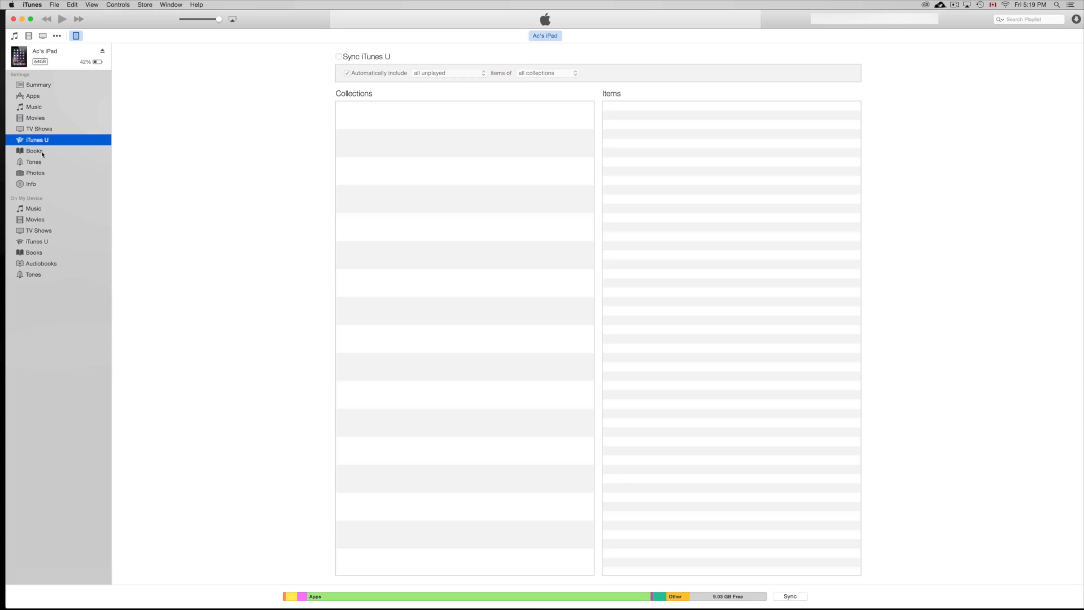
left_click(36, 173)
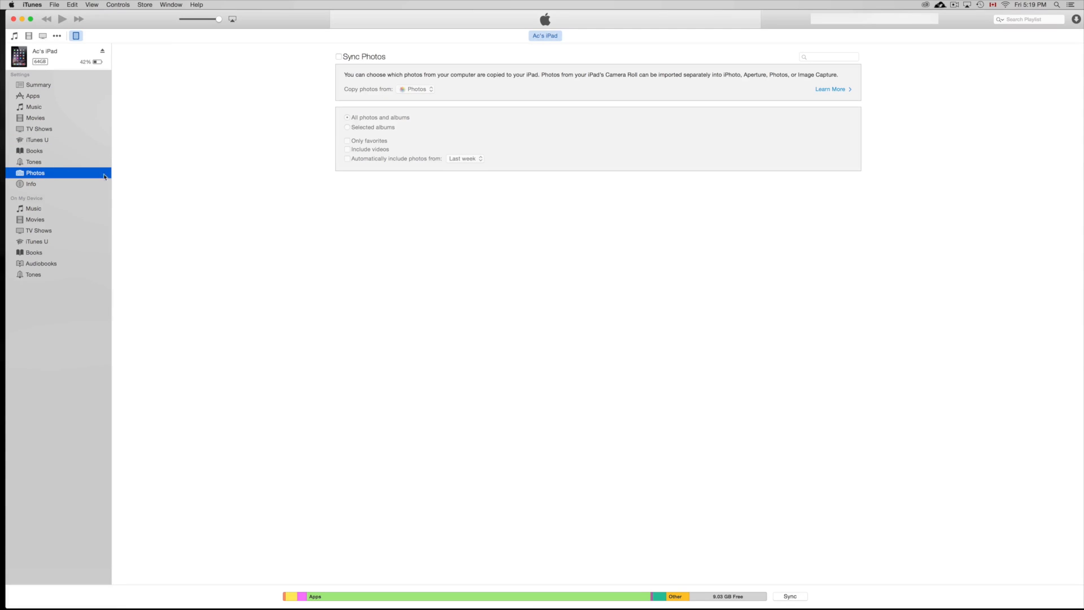
mouse_move(377, 45)
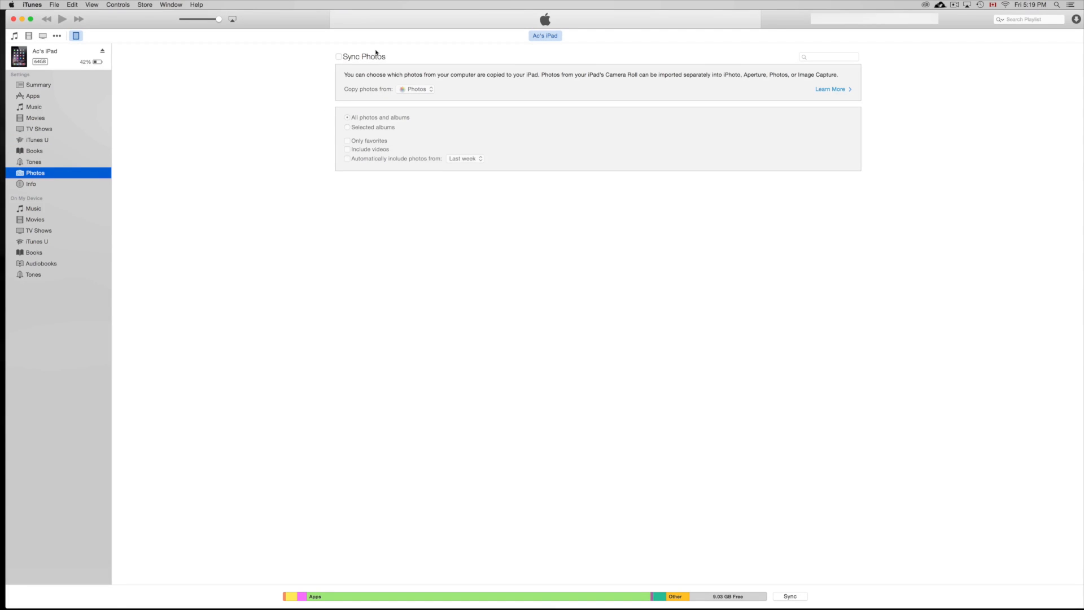
mouse_move(414, 94)
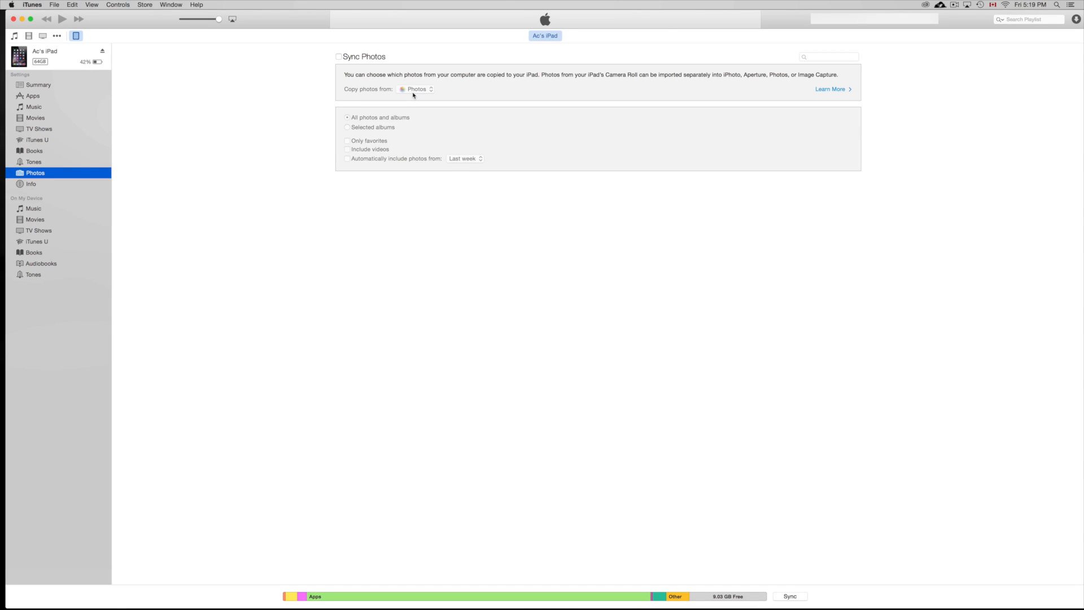
mouse_move(379, 81)
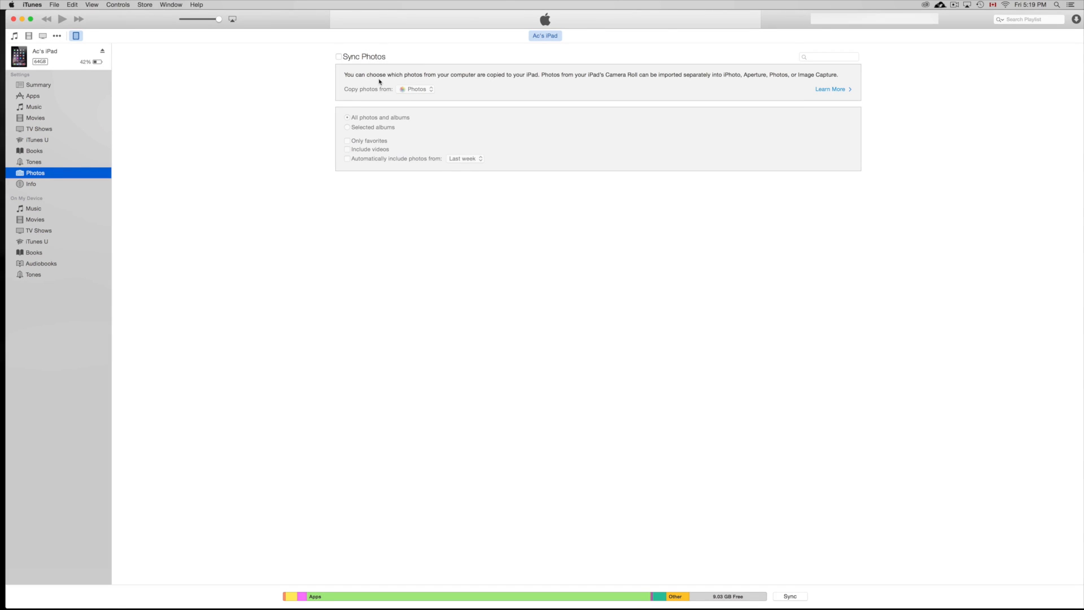
mouse_move(403, 86)
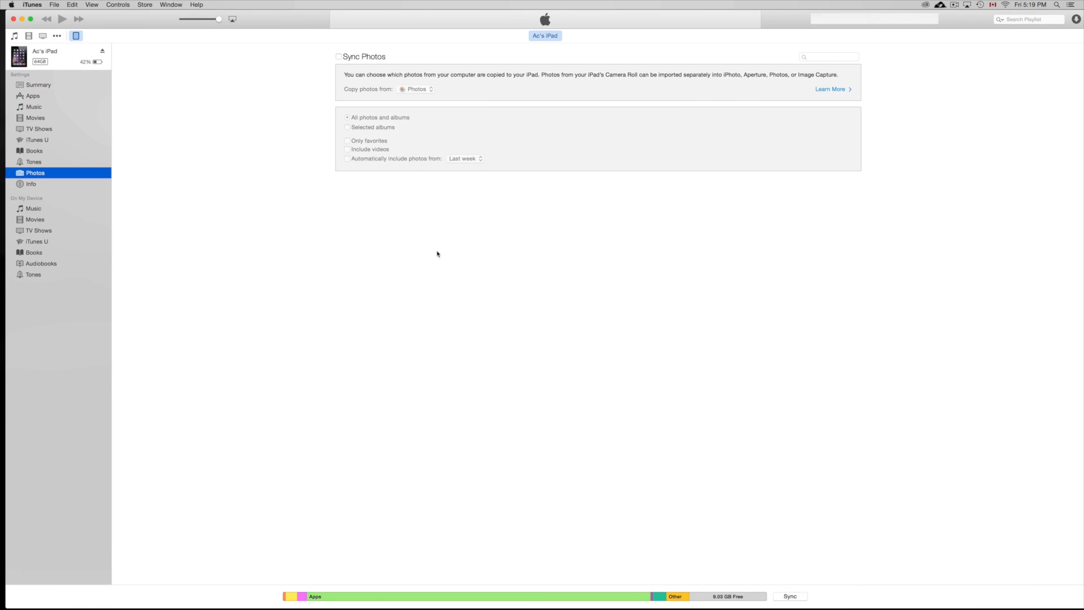
mouse_move(199, 201)
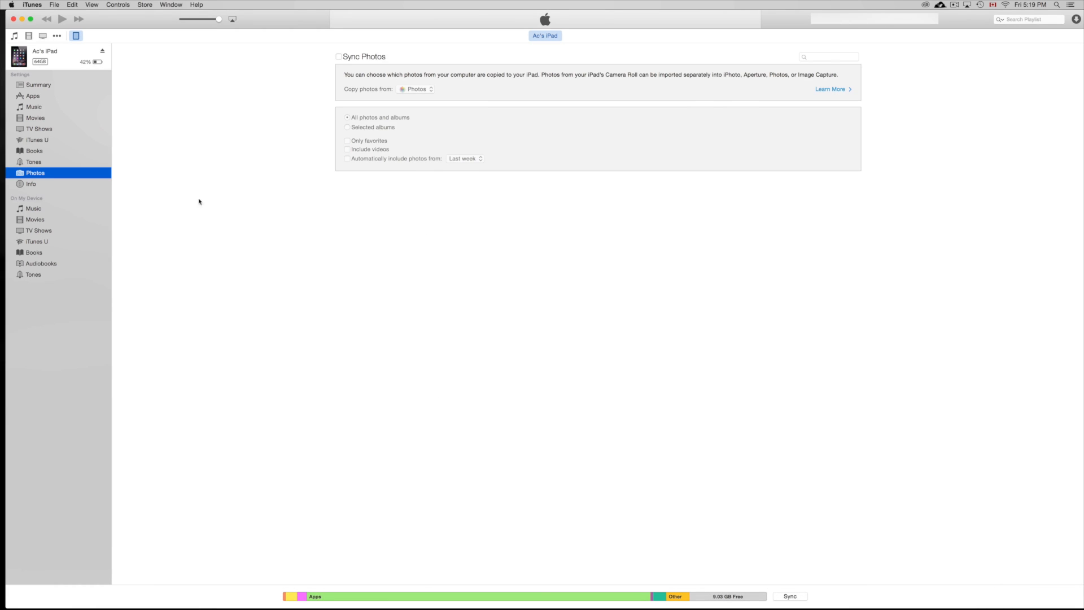
mouse_move(123, 191)
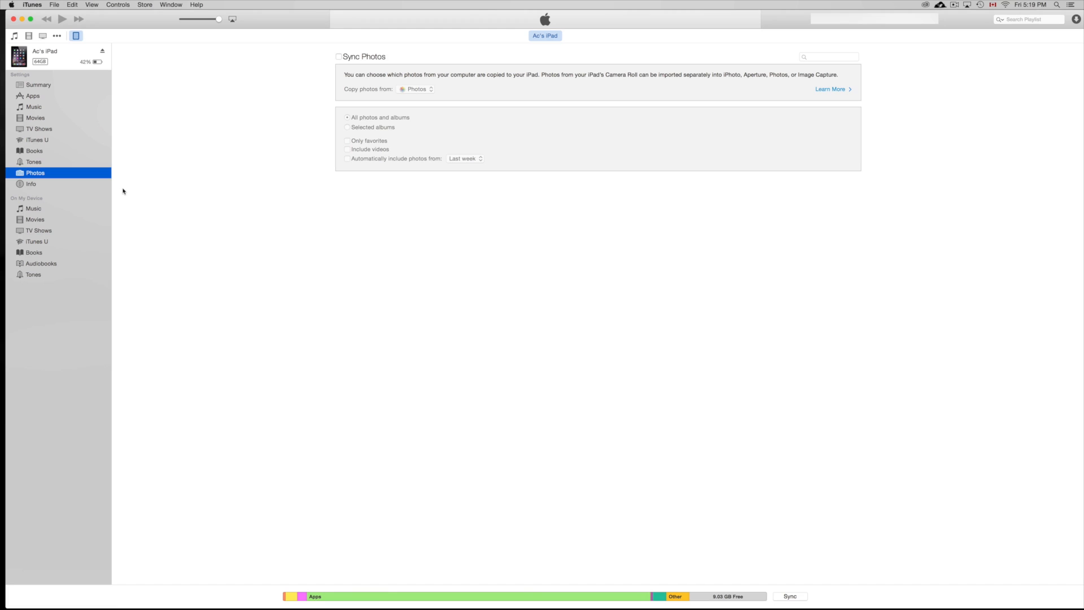
mouse_move(355, 106)
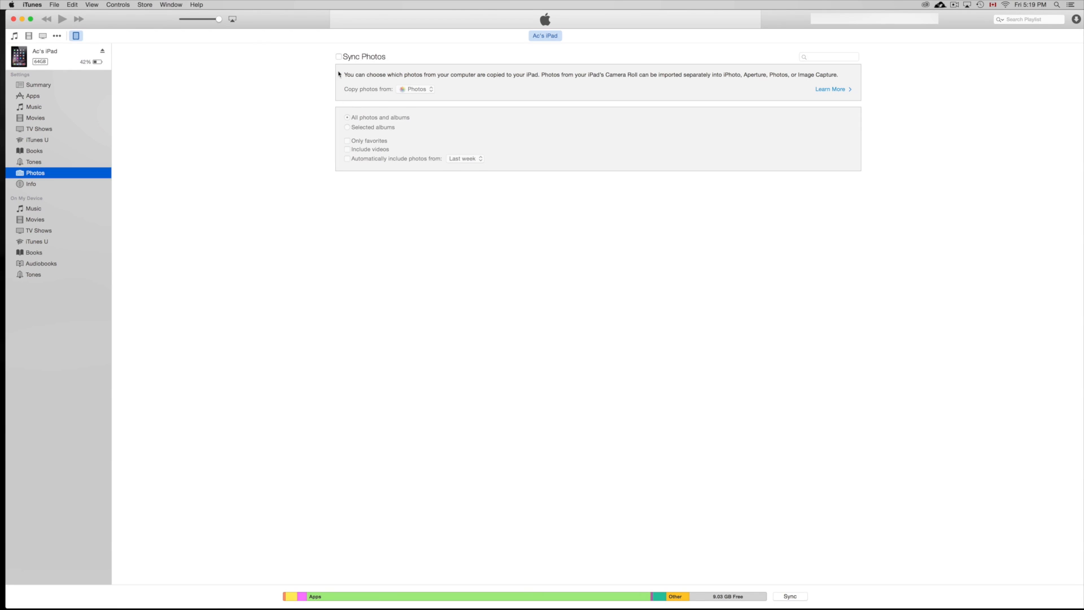
mouse_move(340, 57)
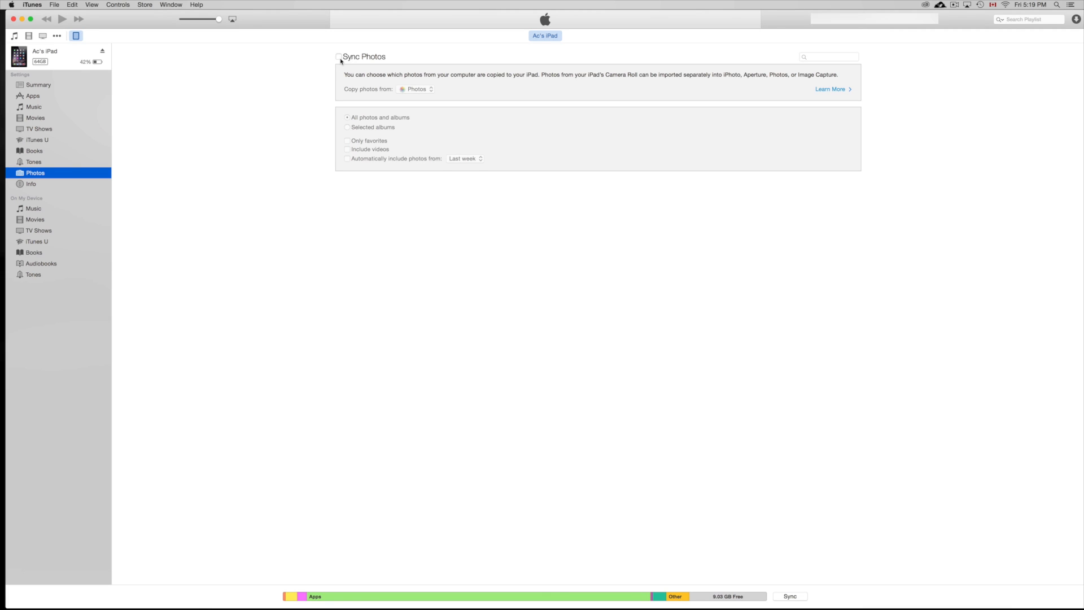
mouse_move(324, 60)
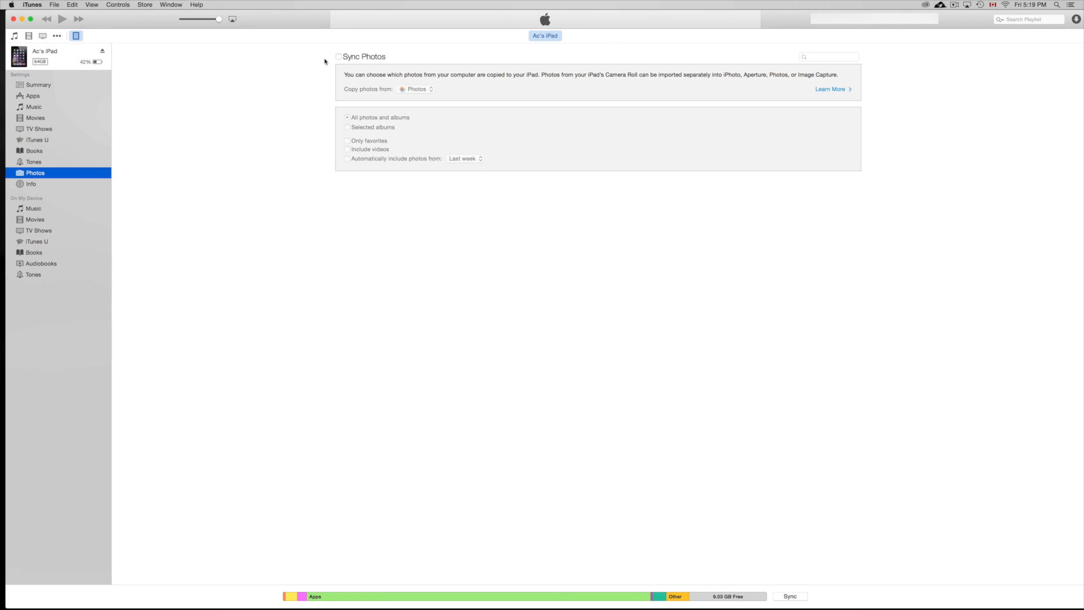
Step back through the Tones, Books, iTunes U, Movies and Music sync pages to the iPad Summary
left_click(34, 161)
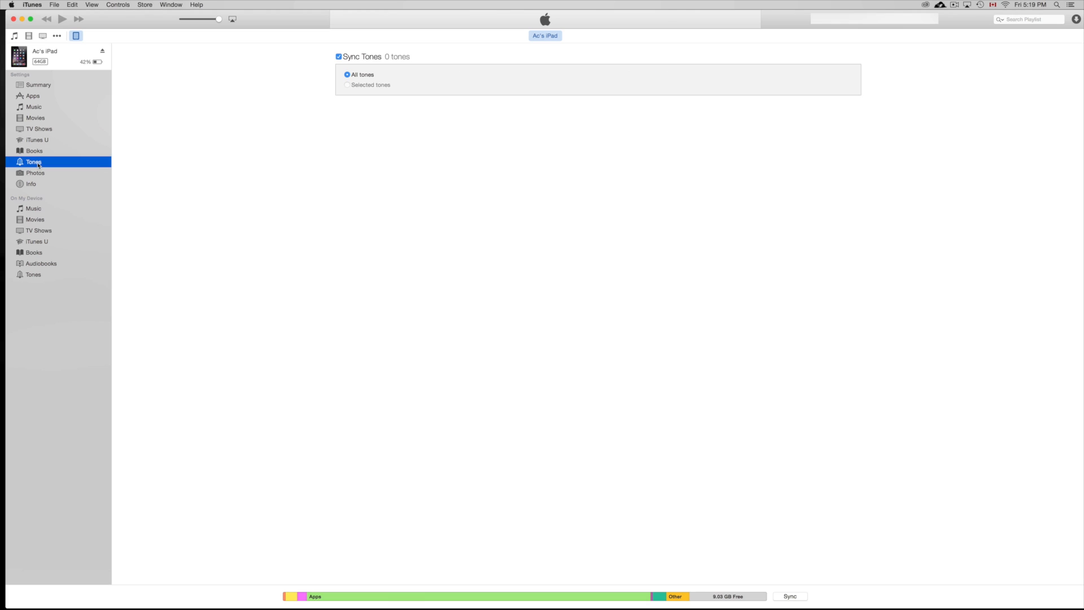
left_click(34, 151)
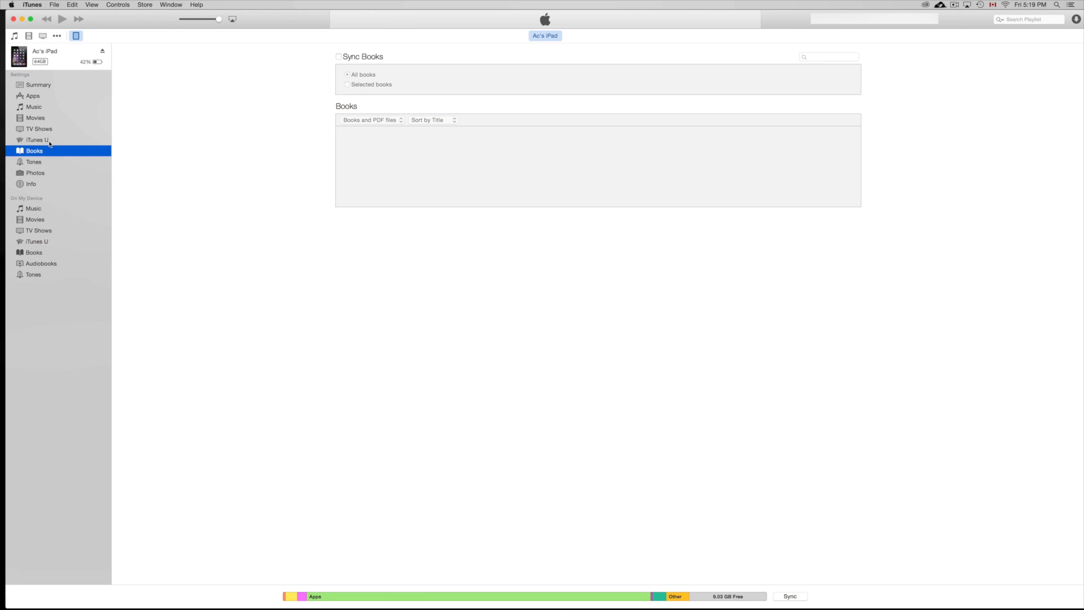
left_click(36, 139)
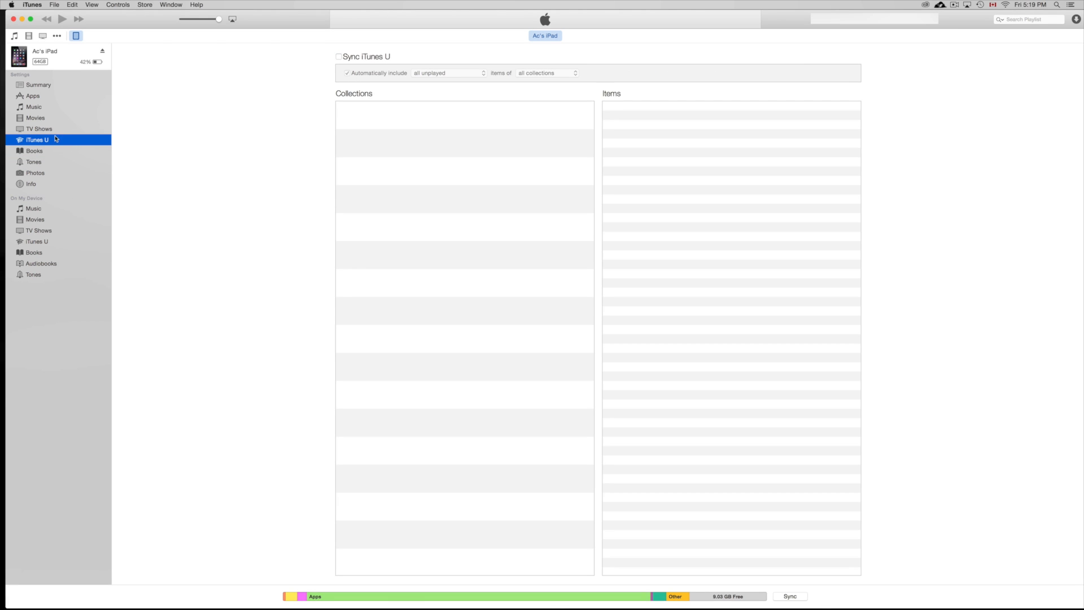
left_click(34, 117)
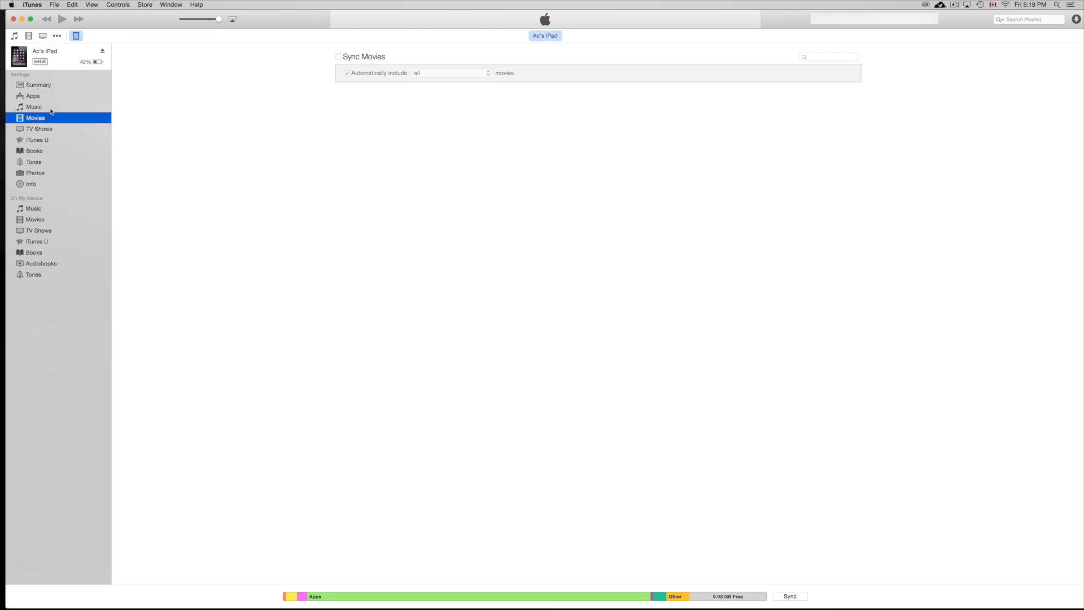
left_click(33, 107)
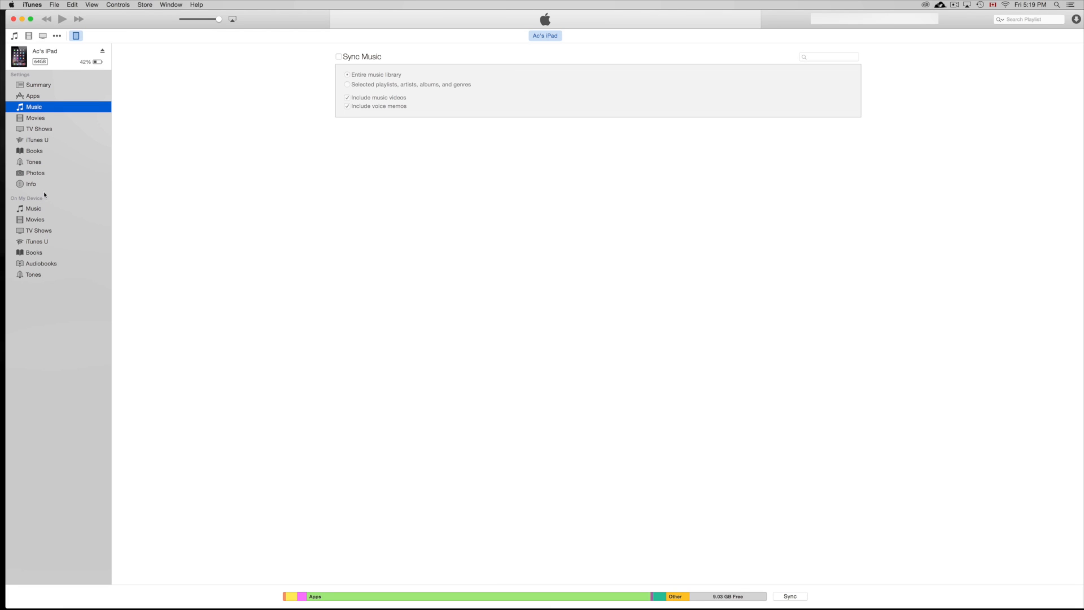
left_click(38, 85)
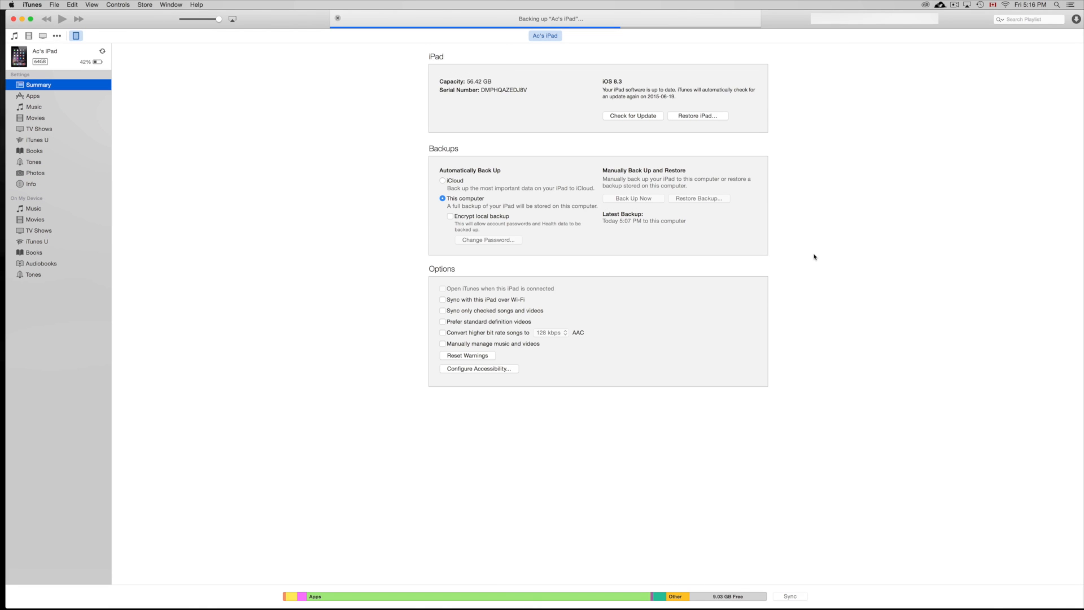